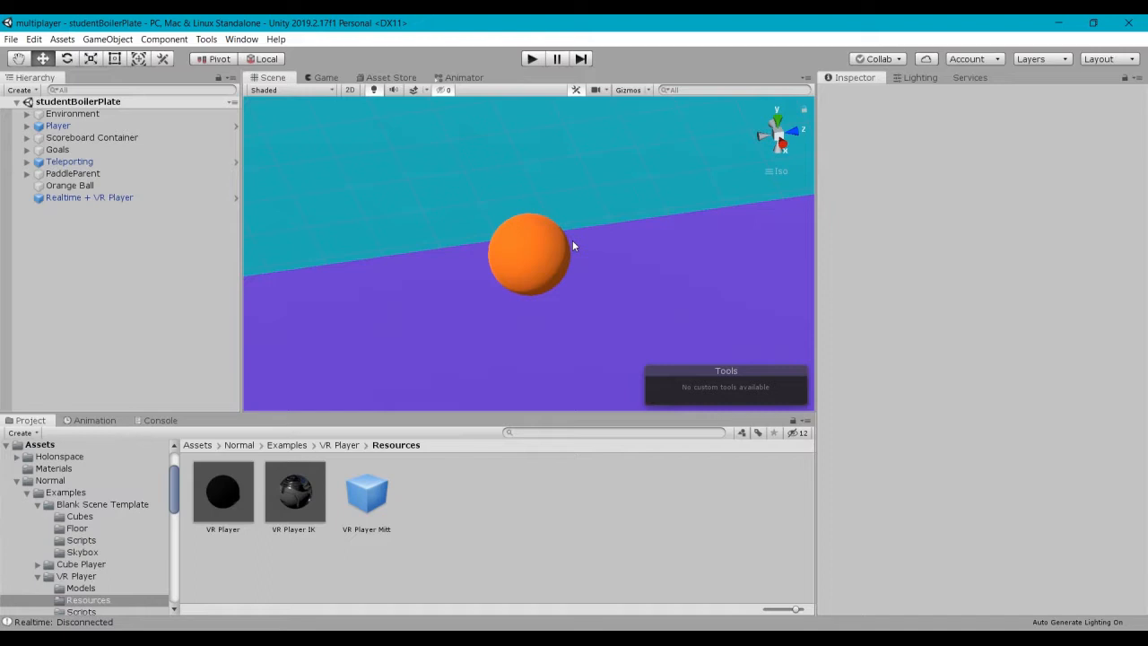
pyautogui.moveTo(516, 251)
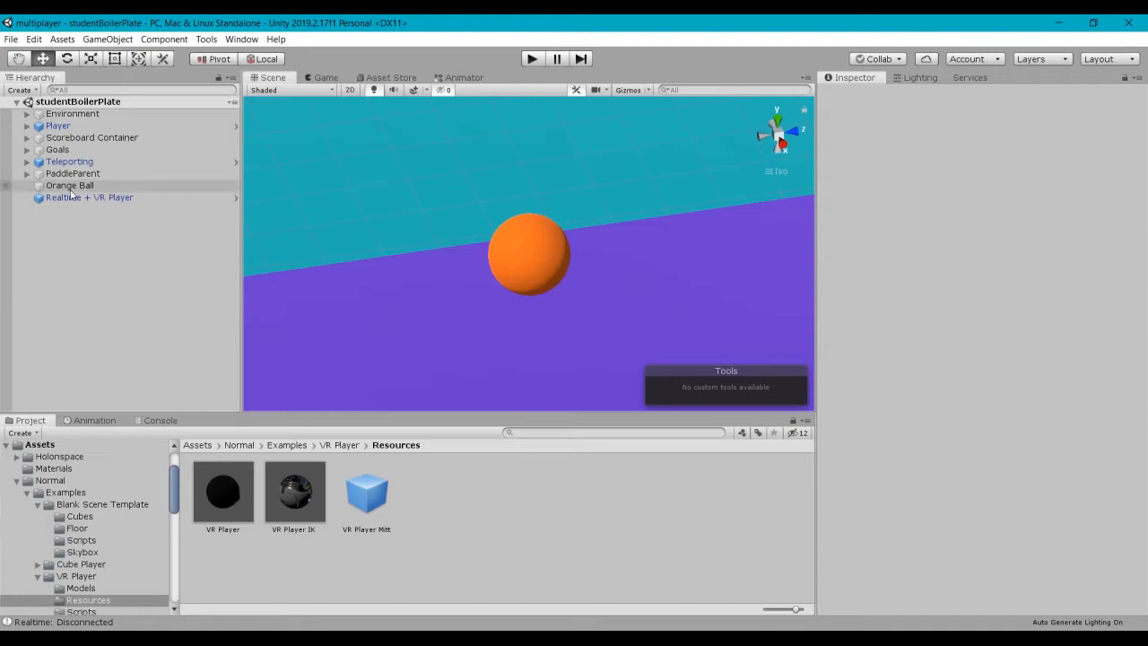
# Step: Select the Orange Ball in the Hierarchy to show its components in the Inspector
pyautogui.click(69, 185)
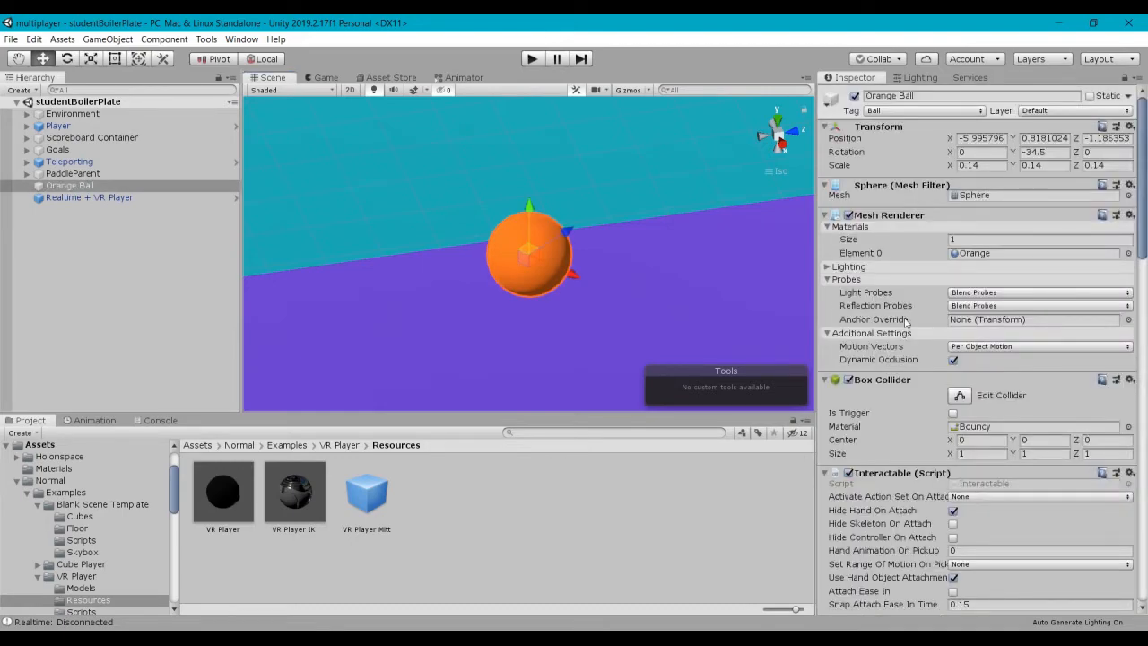
# Step: Scroll the Inspector down to the Velocity Estimator, Throwable and Realtime View scripts
pyautogui.scroll(-3)
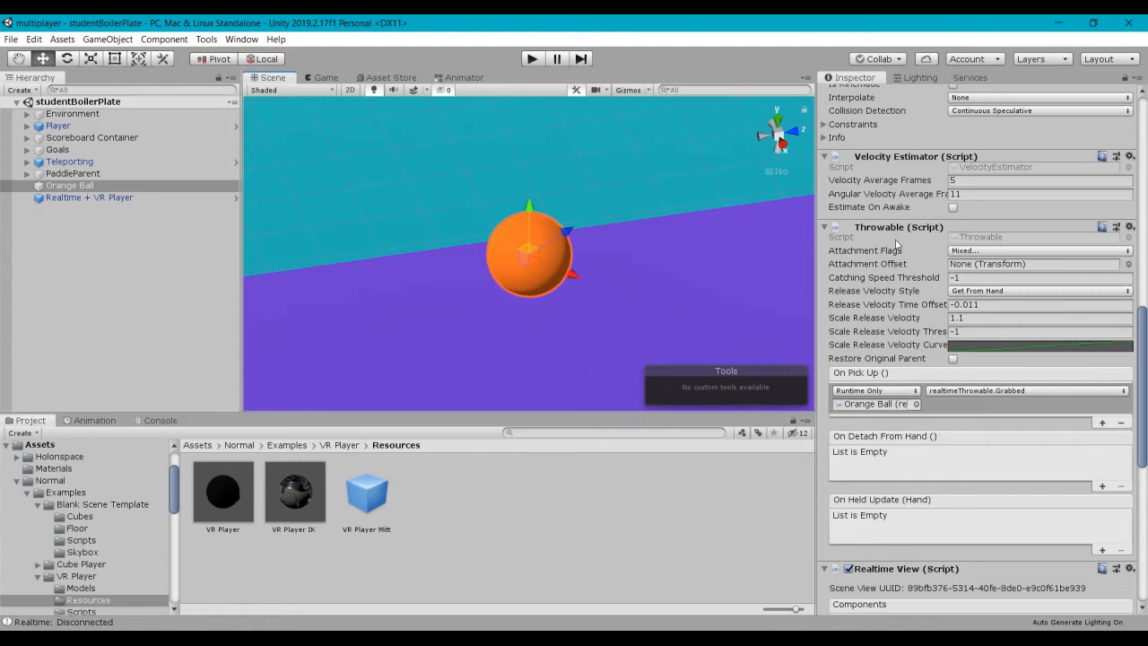
pyautogui.moveTo(912, 273)
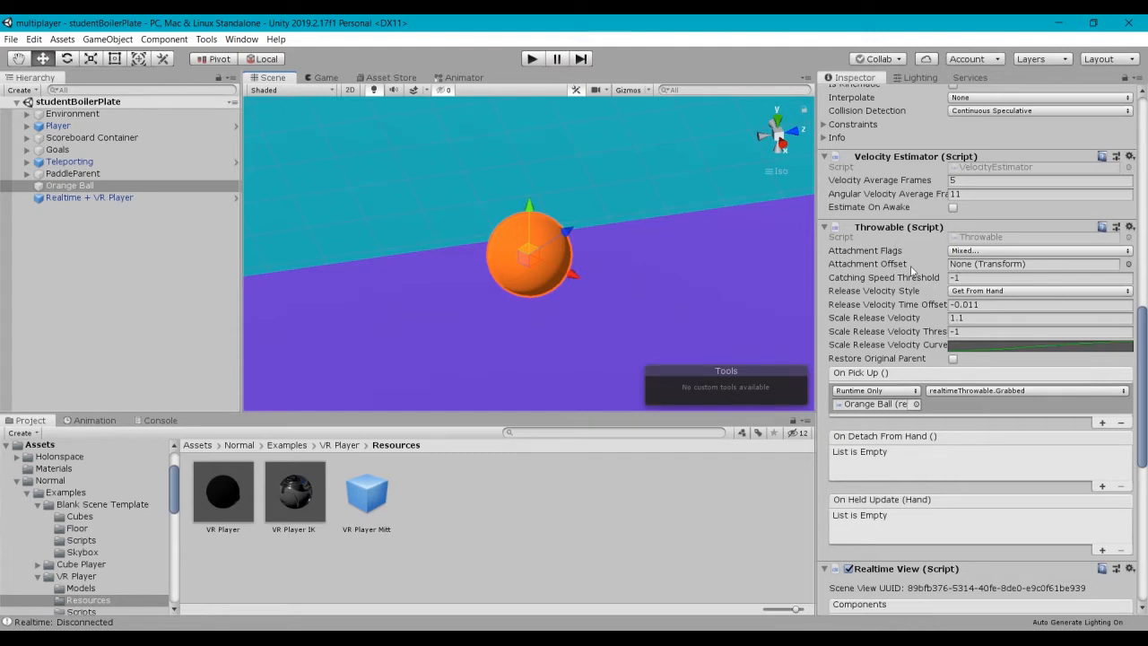
pyautogui.moveTo(909, 255)
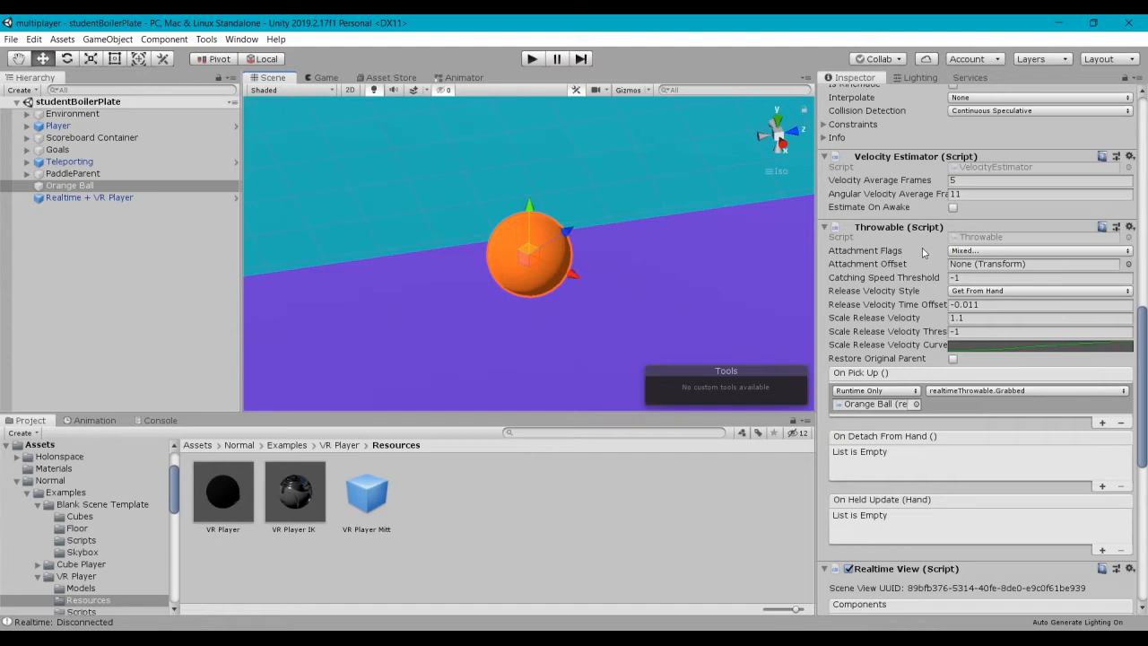
pyautogui.moveTo(863, 244)
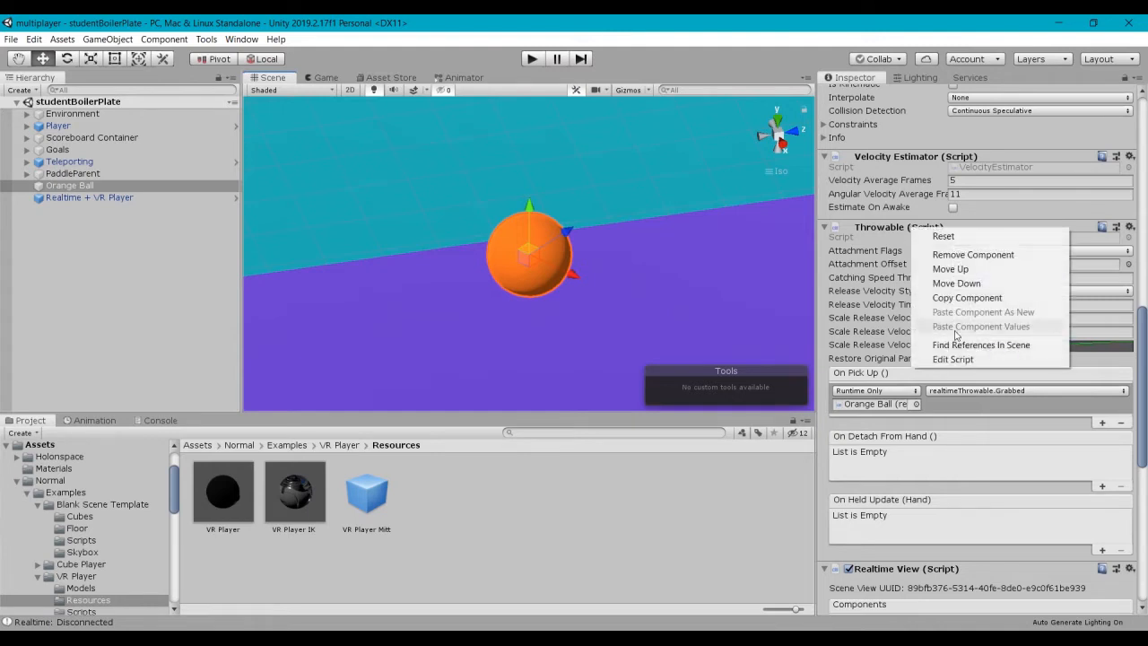
# Step: Bring up Throwable.cs in Visual Studio via Edit Script and read through its attachment and release settings
pyautogui.click(953, 359)
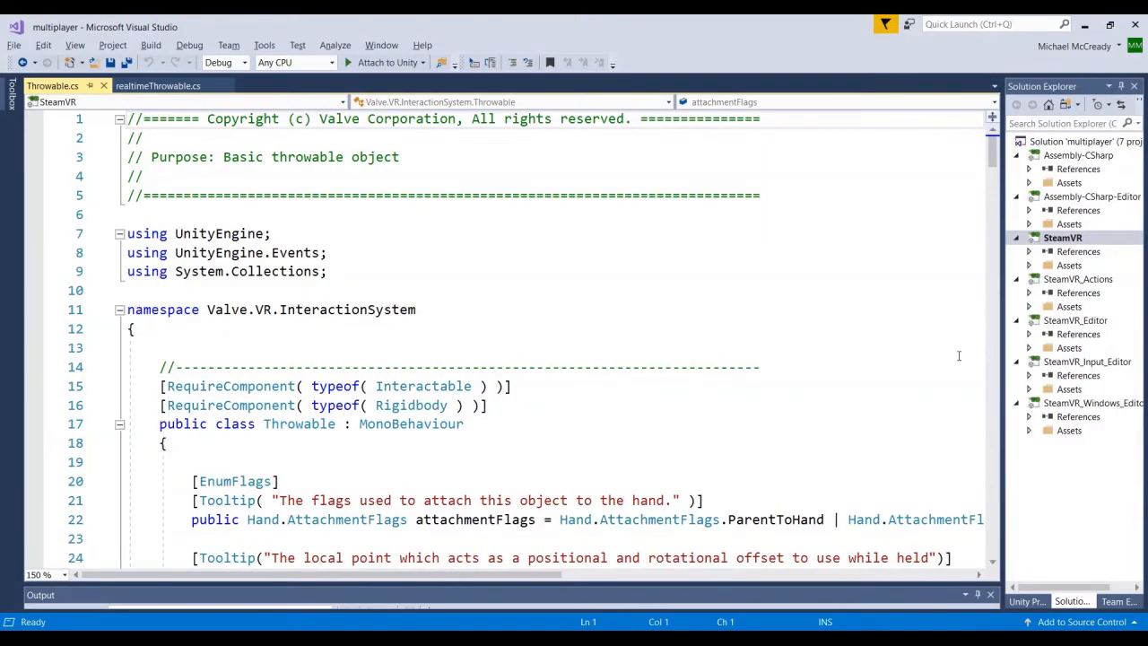
pyautogui.moveTo(534, 258)
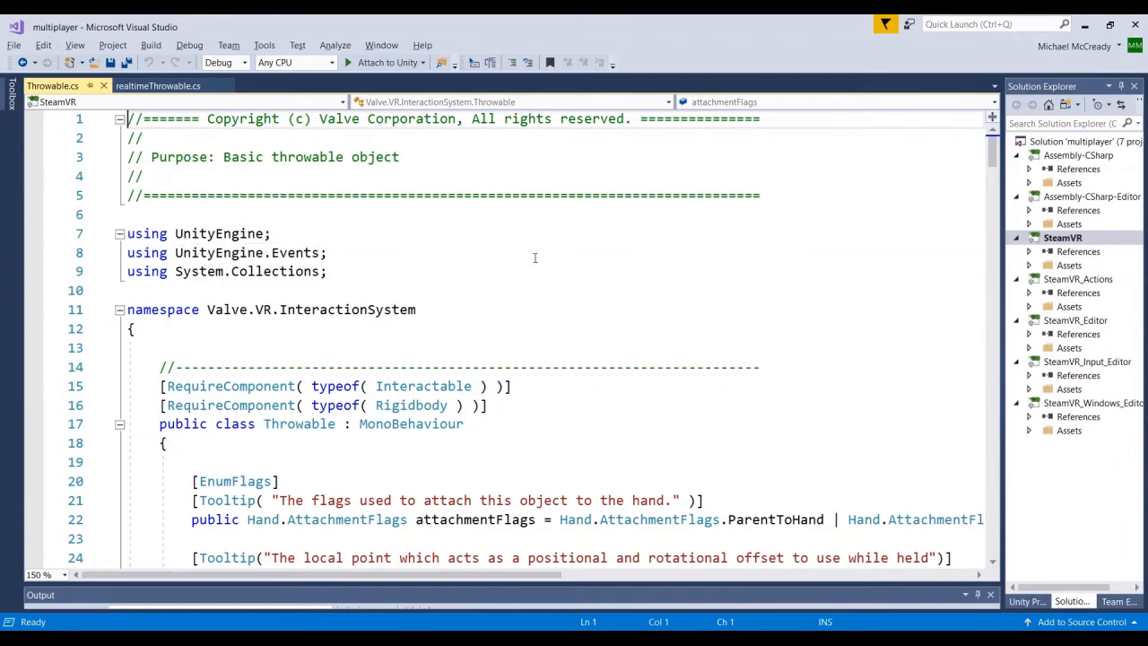
pyautogui.scroll(-3)
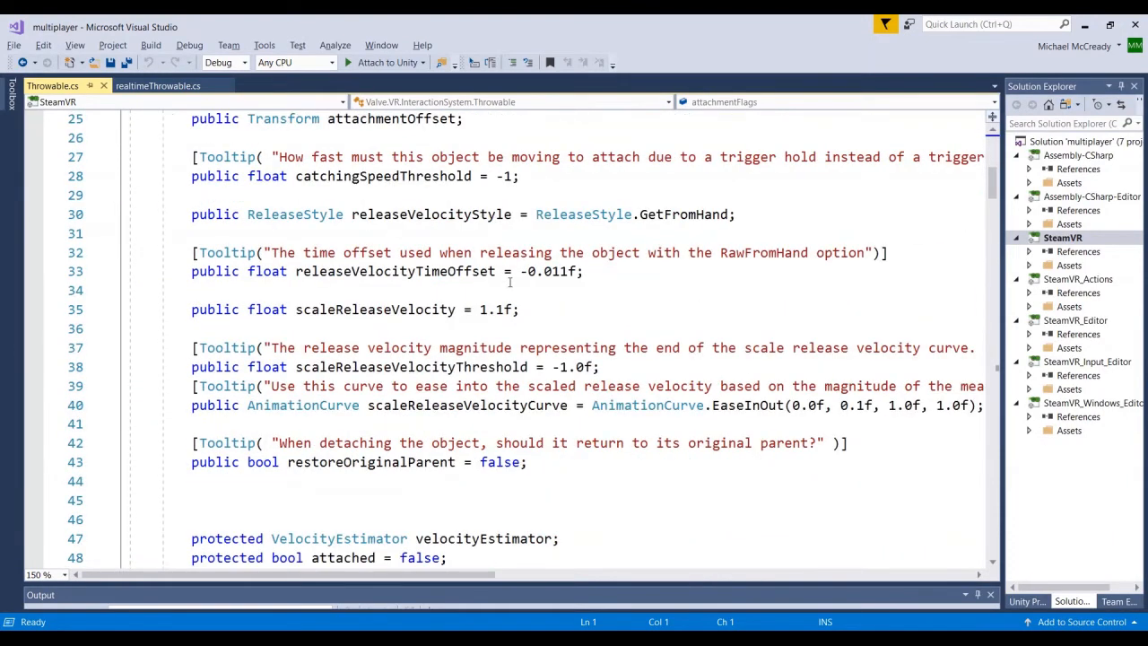
pyautogui.scroll(-3)
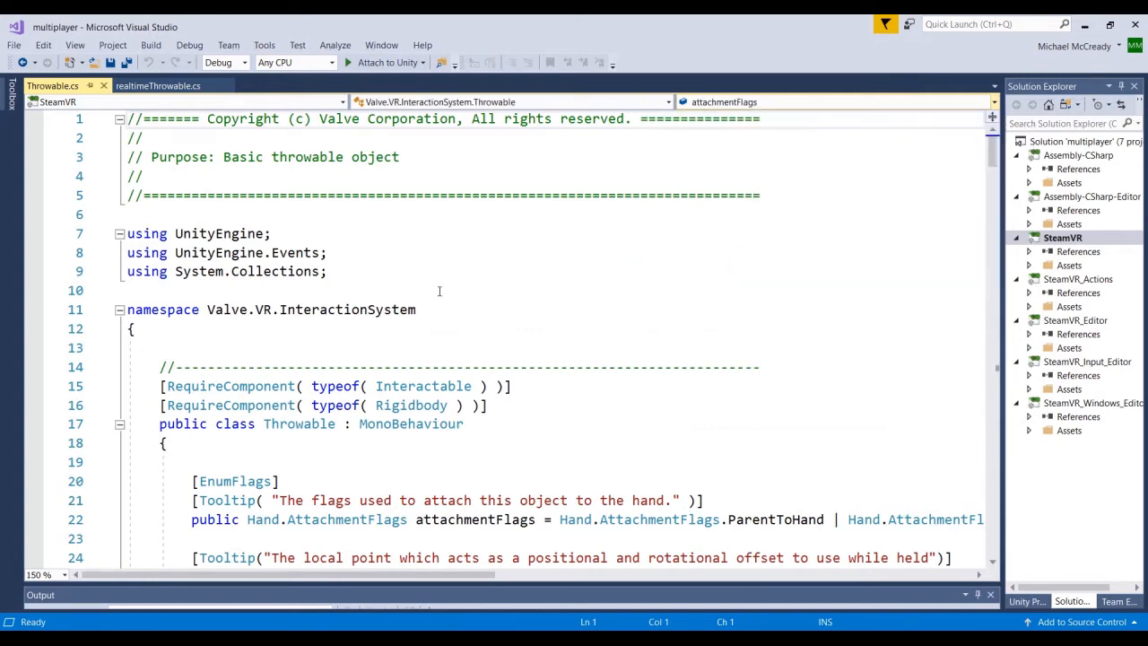
# Step: Search Throwable.cs for "attach" and review the highlighted hand-hover attach code in OnHandHoverBegin
pyautogui.press('Ctrl+f')
pyautogui.write('attach')
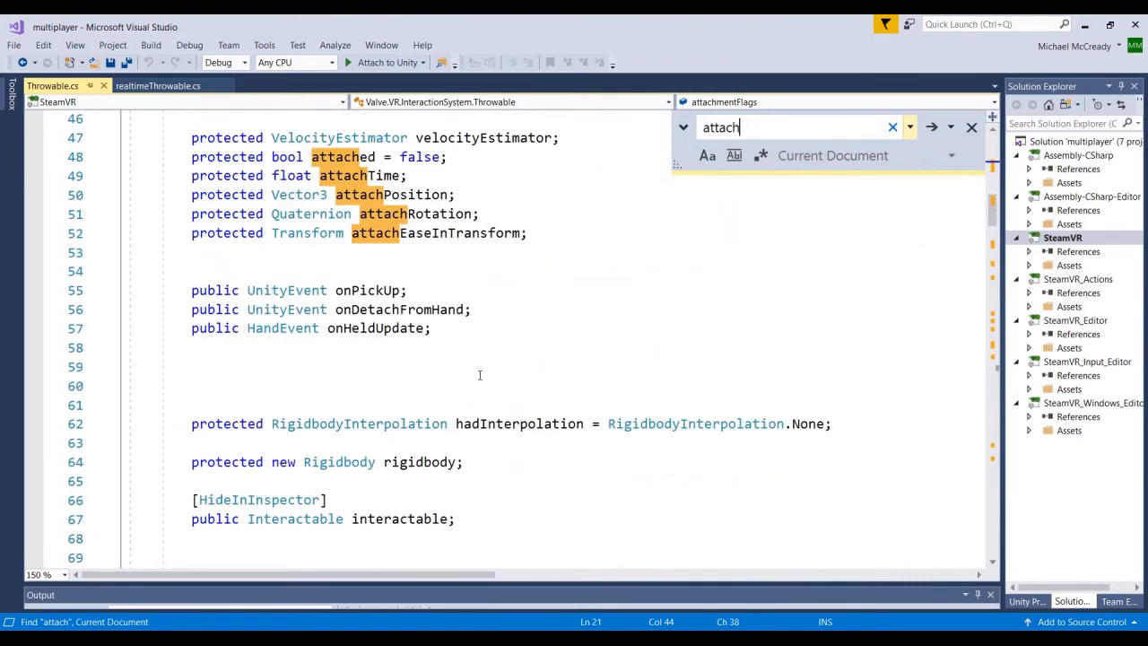
pyautogui.scroll(-3)
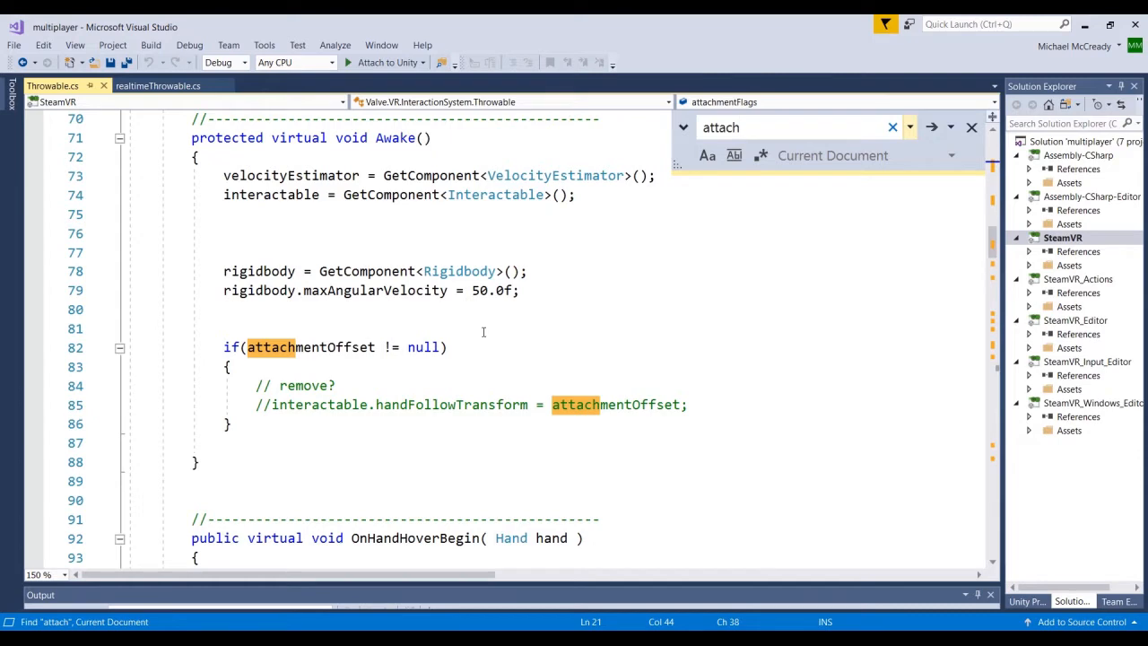
pyautogui.scroll(-3)
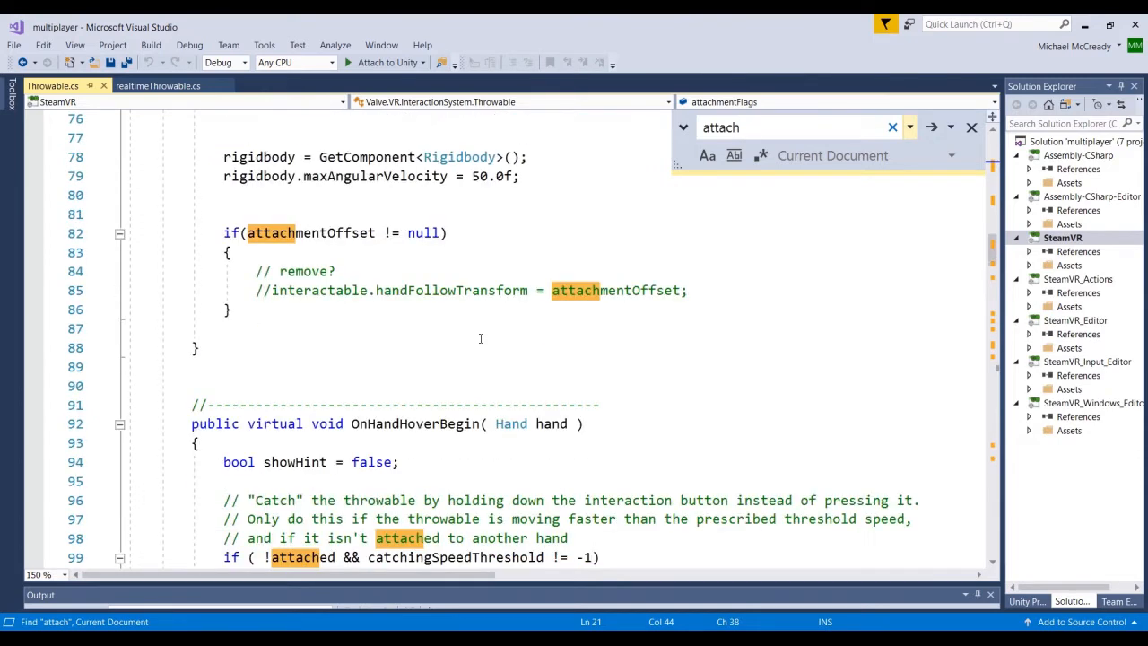
pyautogui.scroll(-3)
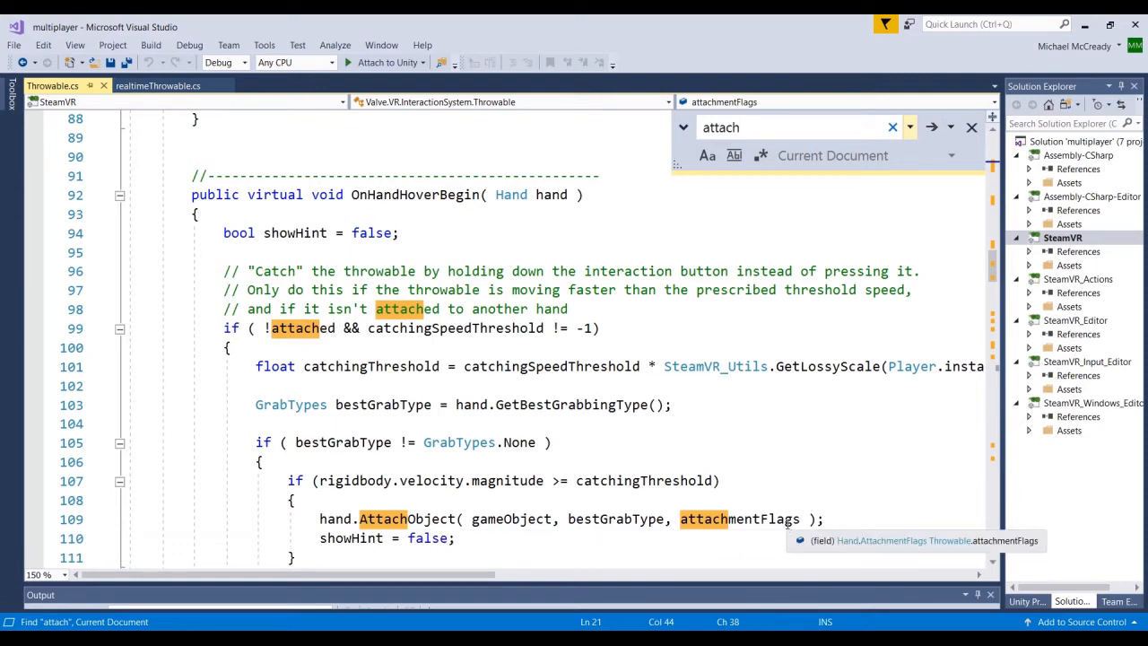
pyautogui.moveTo(459, 348)
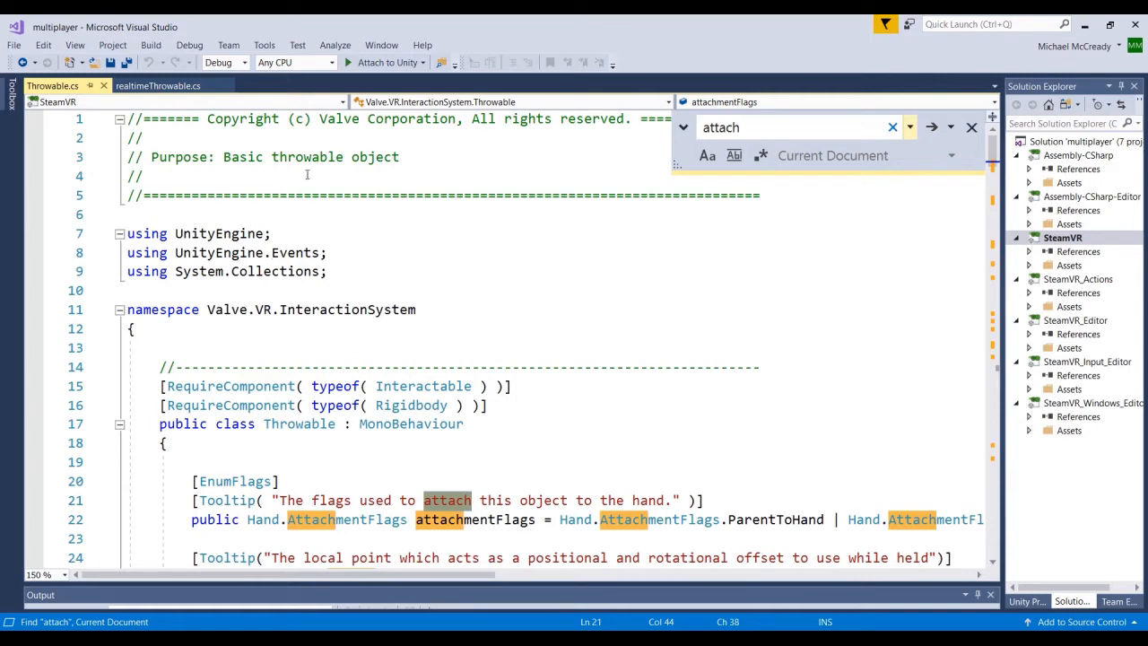
pyautogui.moveTo(973, 127)
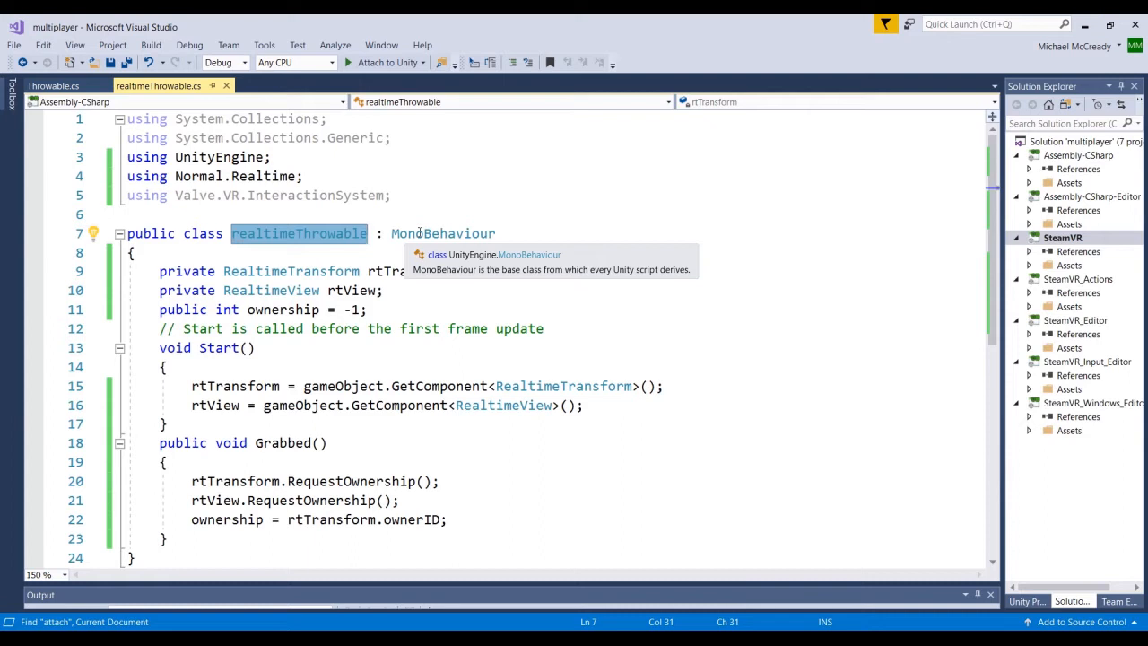
pyautogui.moveTo(308, 208)
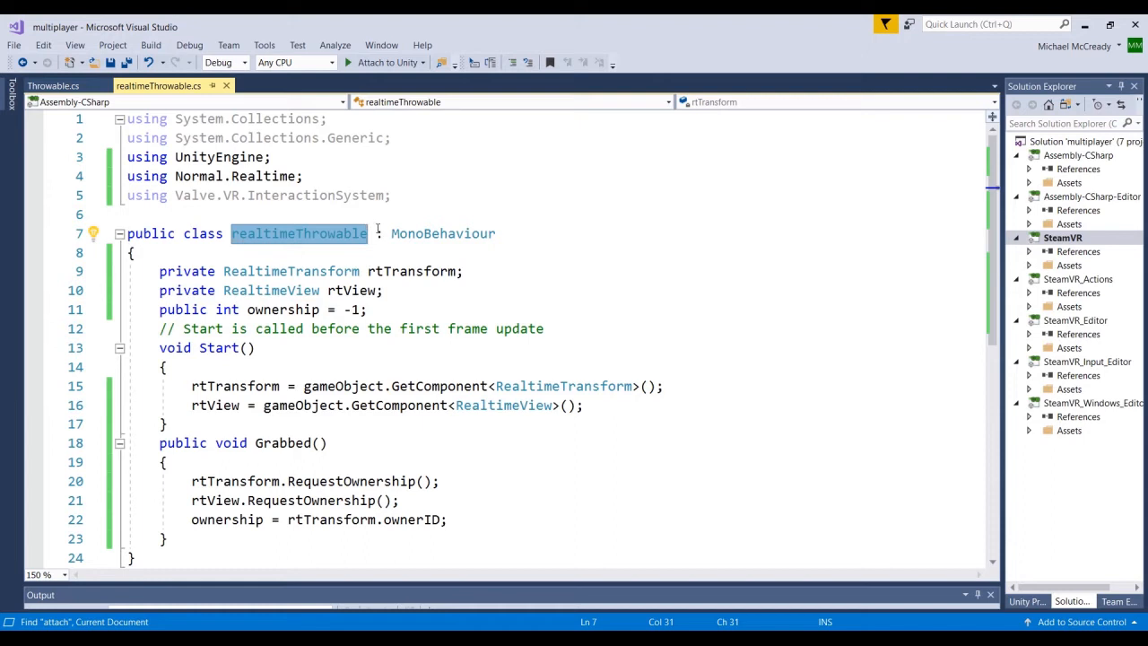
pyautogui.moveTo(443, 233)
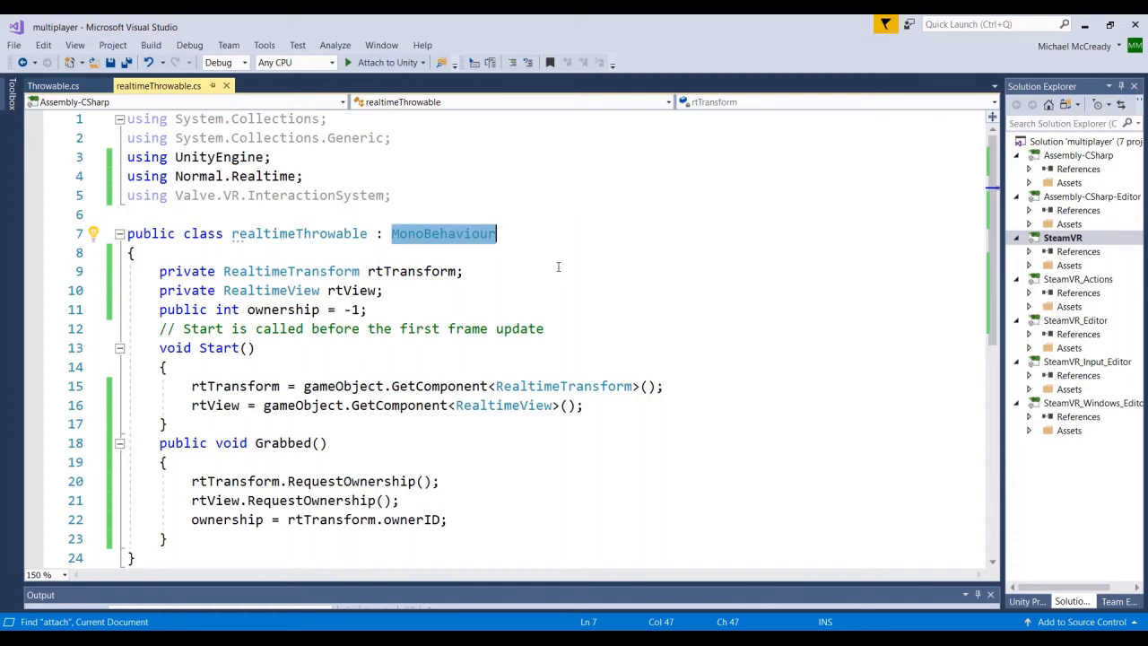
# Step: Make realtimeThrowable inherit from Throwable, test-removing the InteractionSystem using line, then save with it restored
pyautogui.write('Throwable')
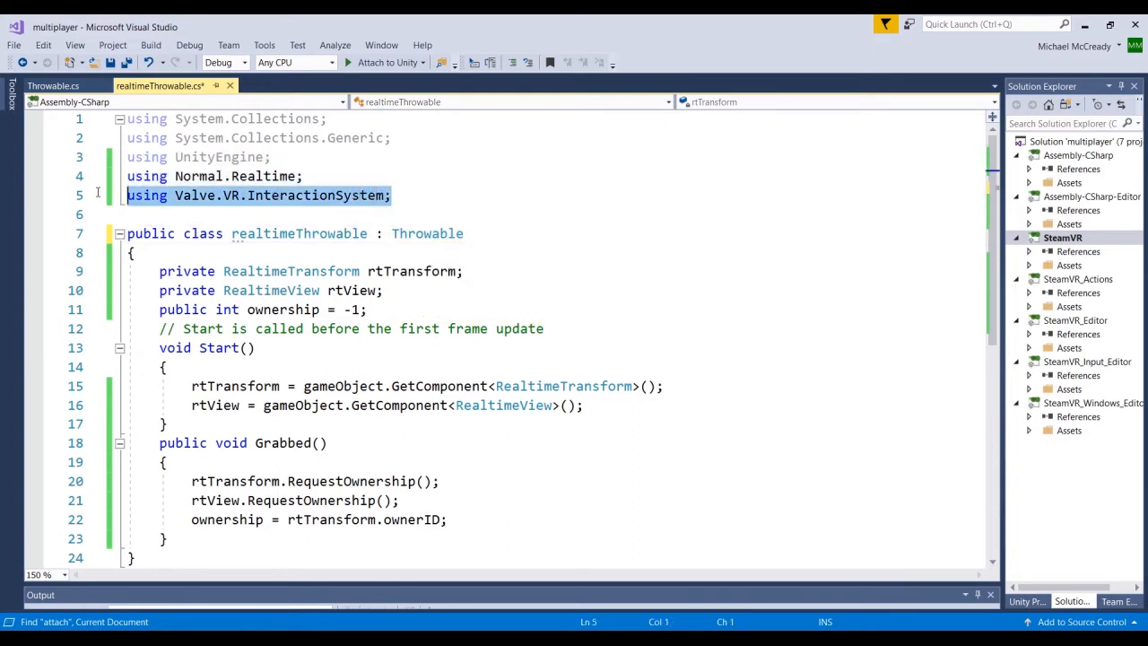
pyautogui.press('Delete')
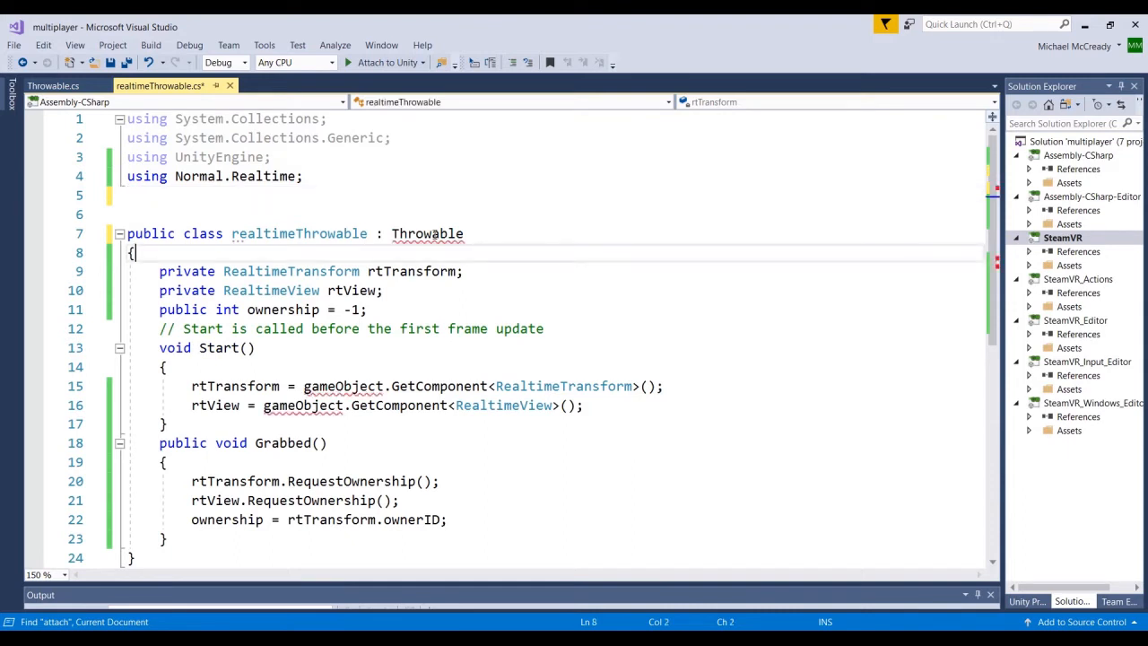
pyautogui.moveTo(427, 233)
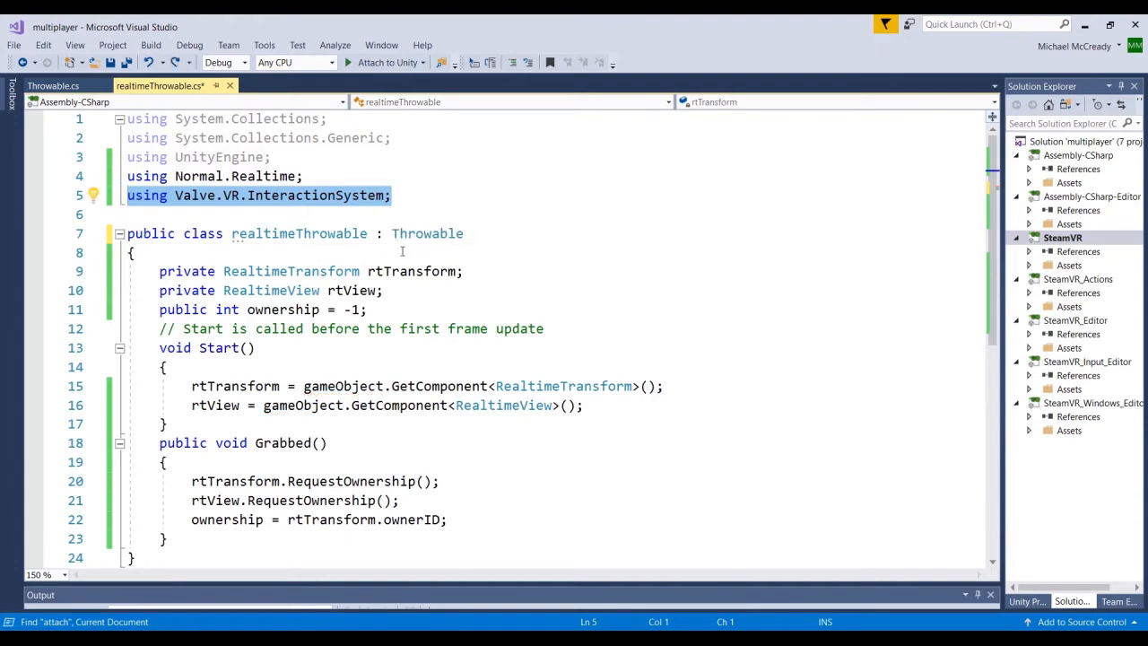
pyautogui.press('ctrl+s')
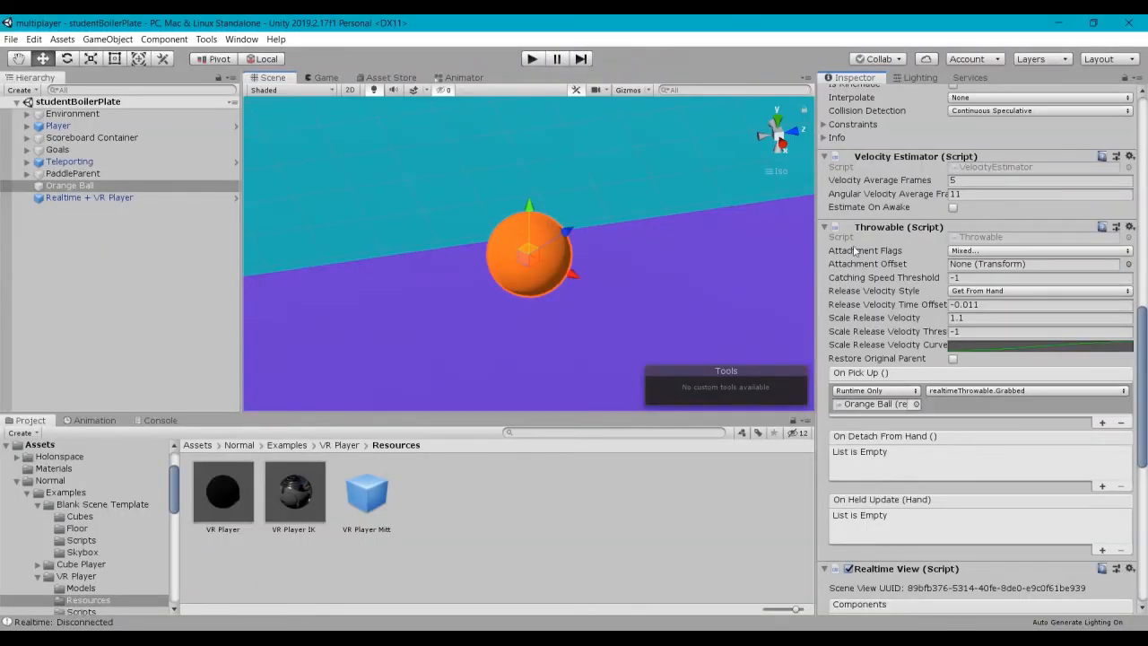
pyautogui.moveTo(886, 302)
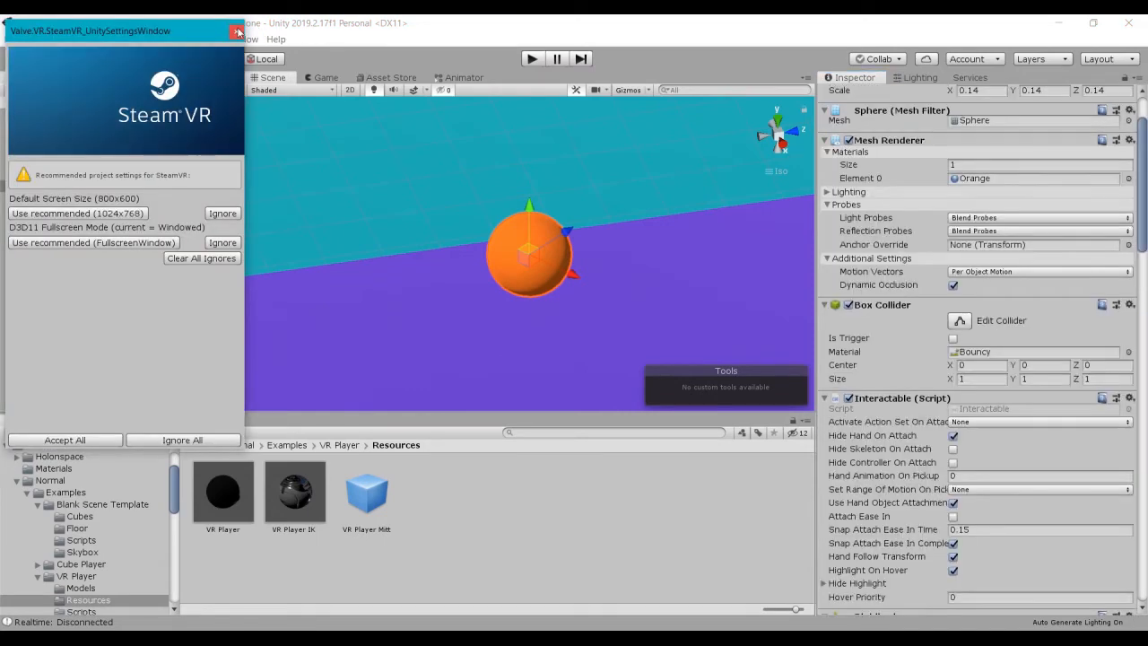
# Step: Dismiss the SteamVR settings popup and scroll to the Orange Ball's Realtime Throwable component with Ownership -1
pyautogui.click(236, 31)
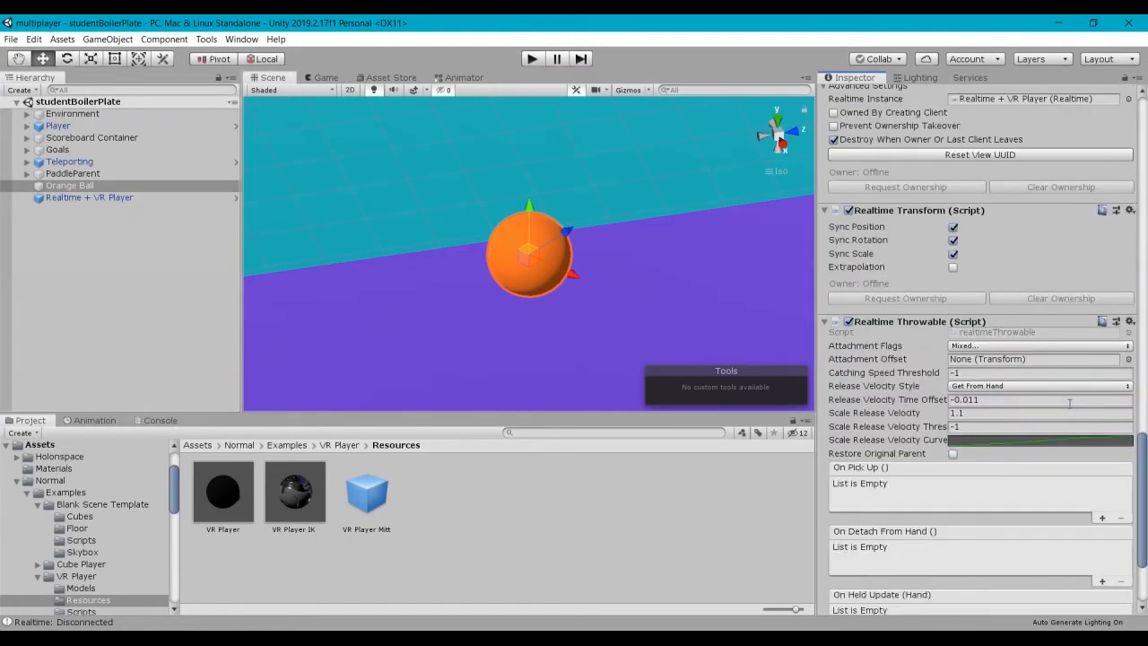
pyautogui.scroll(-3)
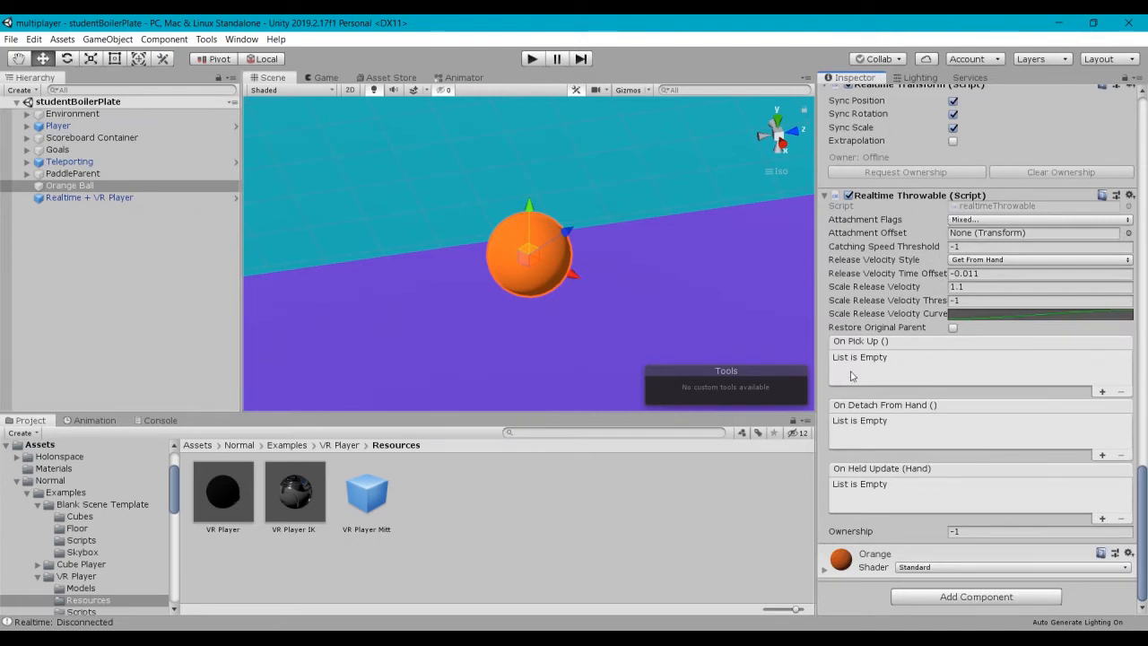
pyautogui.moveTo(940, 273)
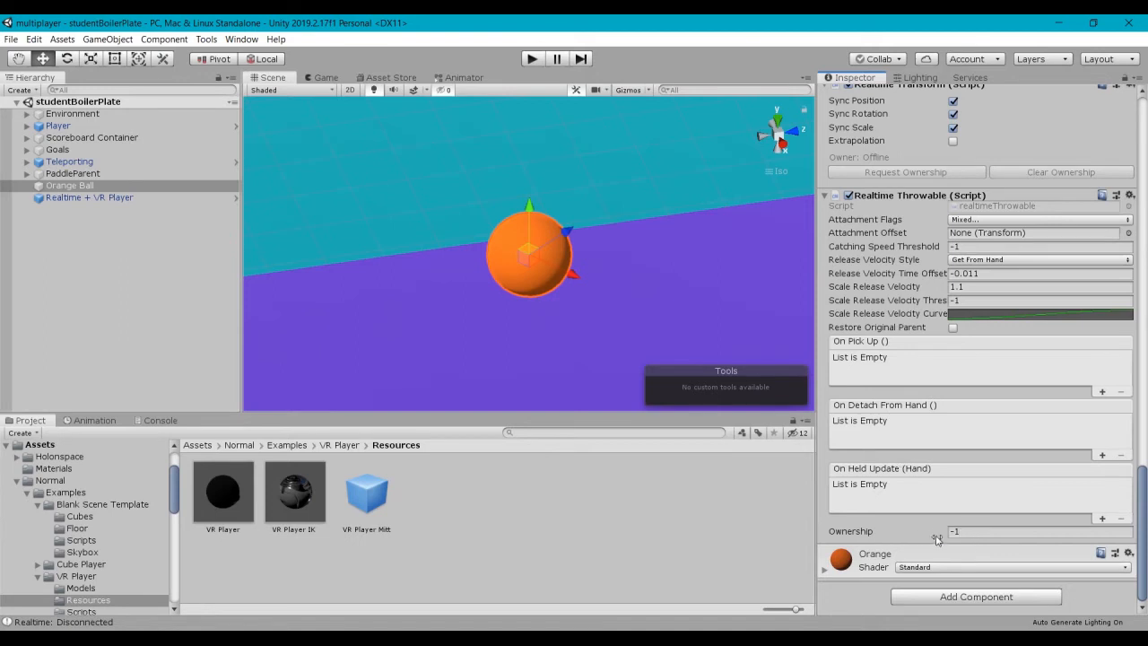
pyautogui.moveTo(937, 314)
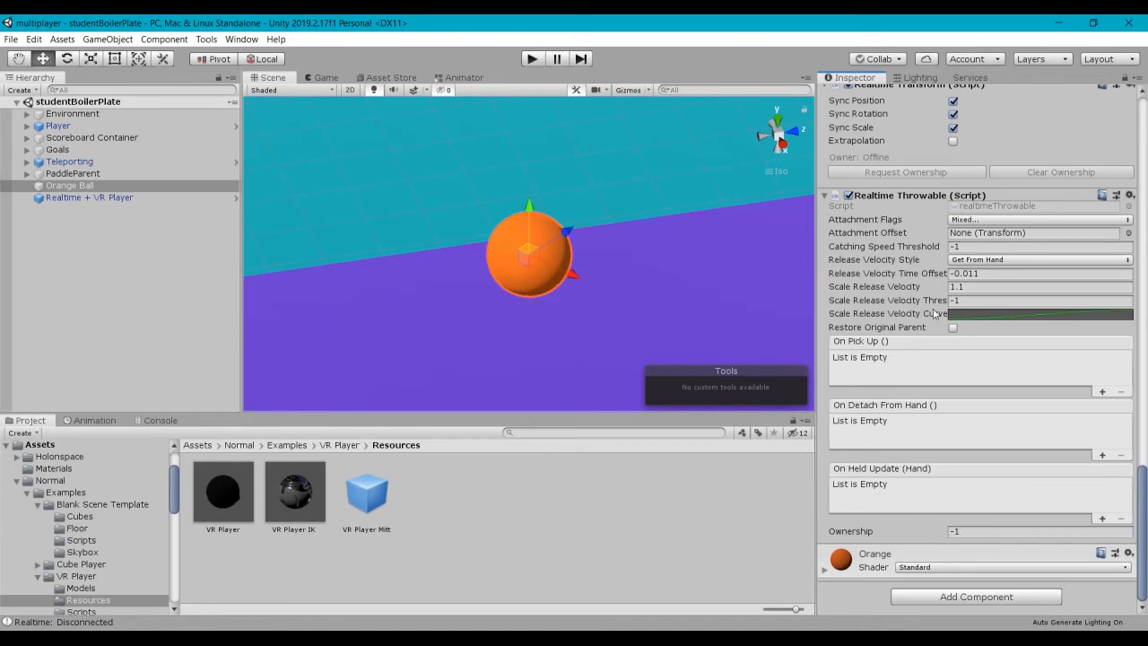
pyautogui.moveTo(937, 313)
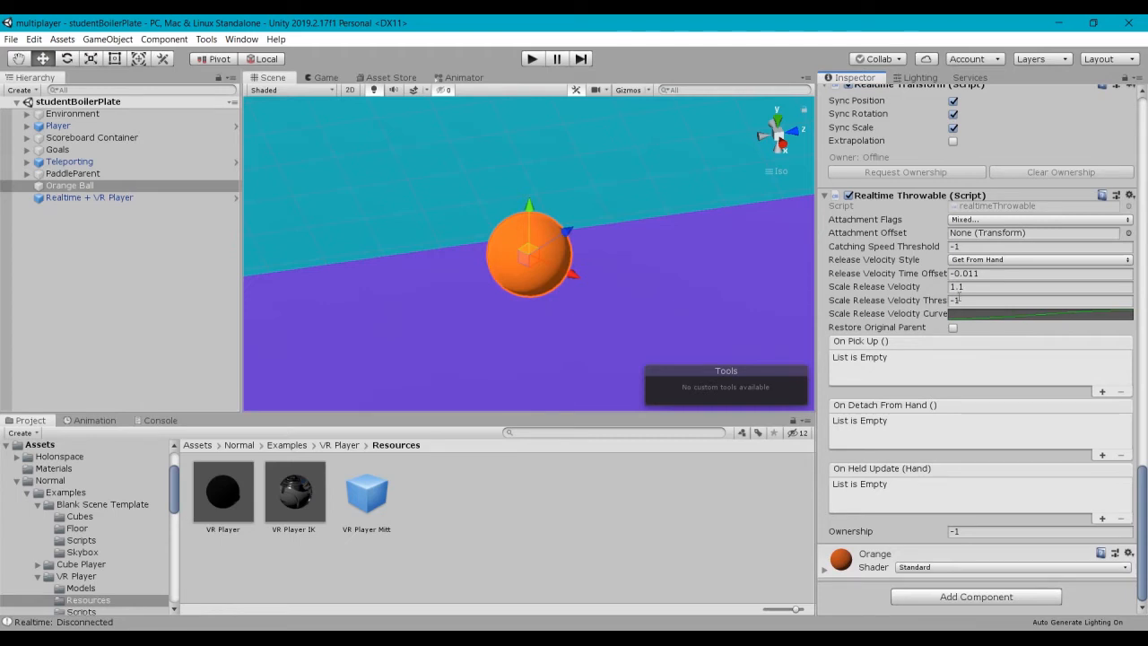
pyautogui.moveTo(960, 298)
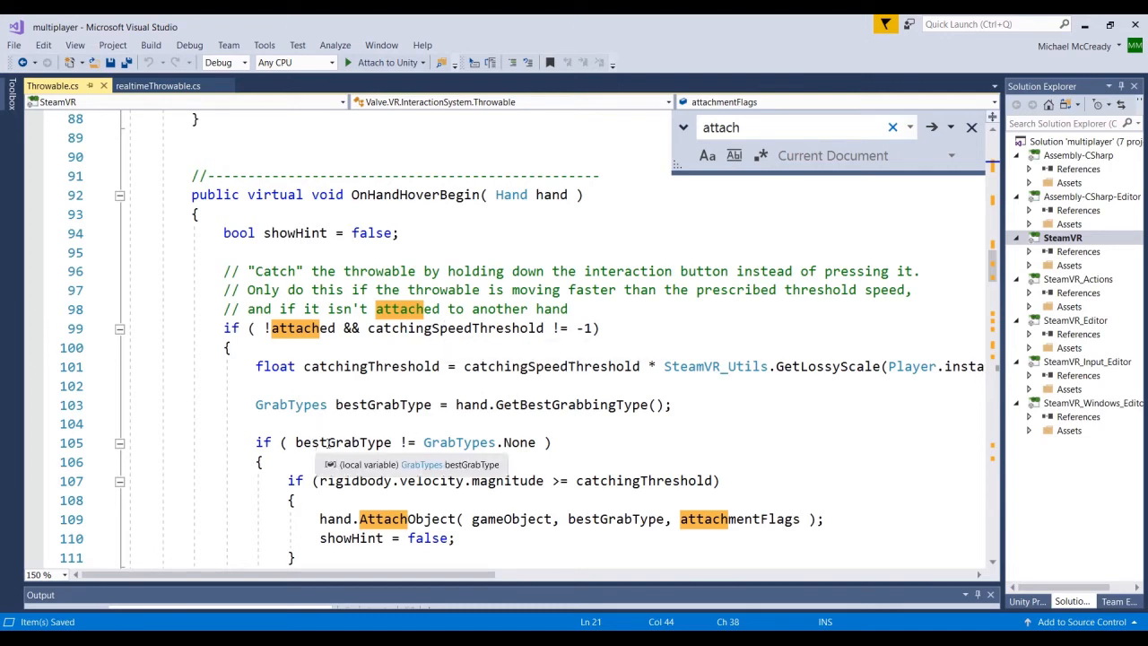
pyautogui.moveTo(460, 442)
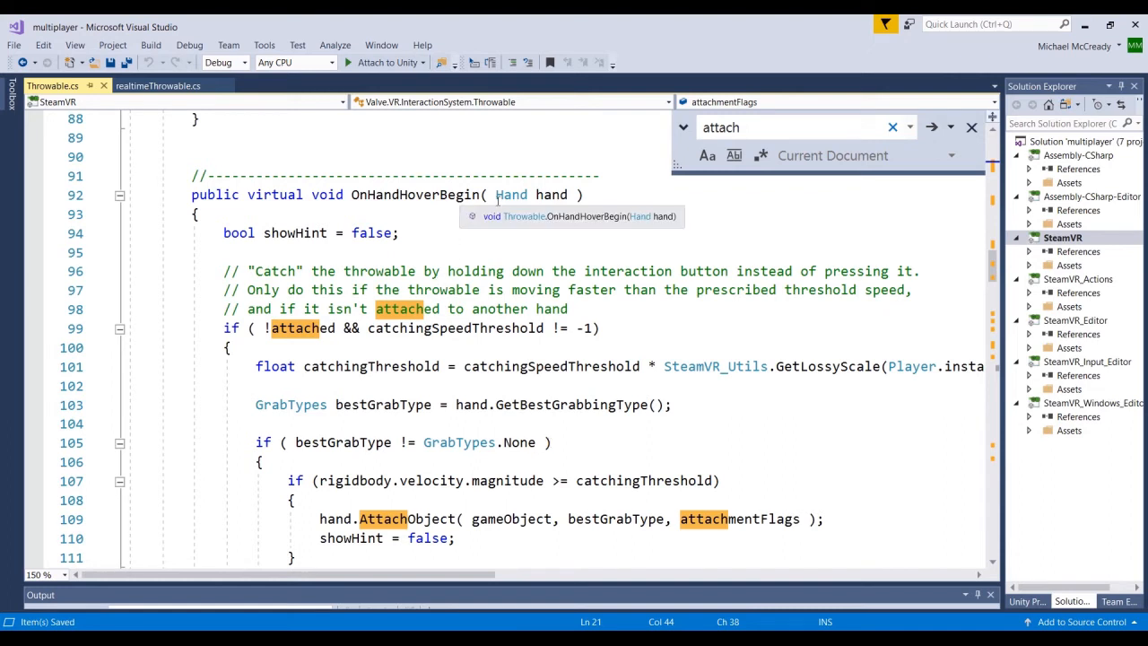
# Step: Copy Throwable's OnHandHoverBegin declaration line and return to realtimeThrowable.cs
pyautogui.tripleClick(385, 193)
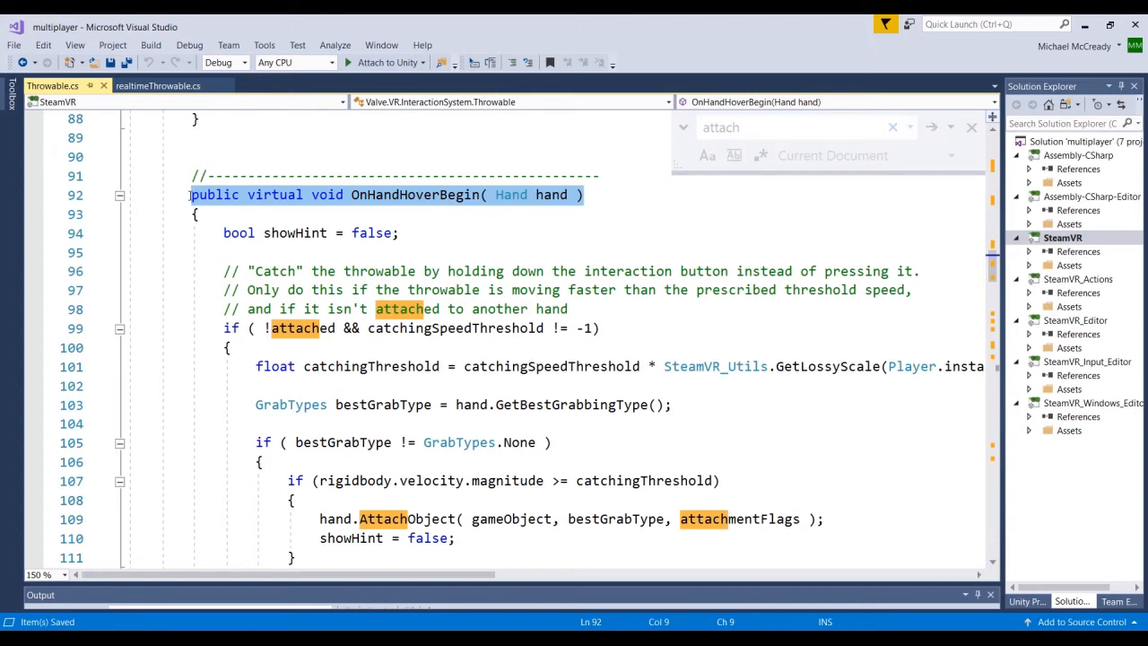
pyautogui.click(158, 86)
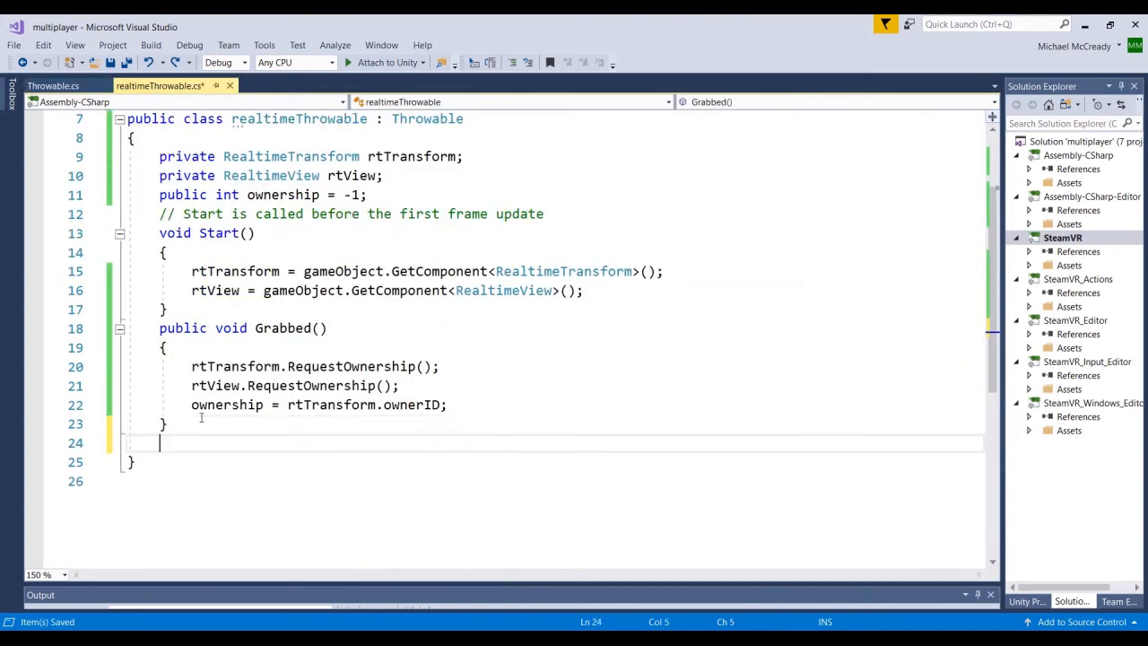
# Step: Add a public override void OnHandHoverBegin(Hand hand) stub below Grabbed, replacing virtual with override
pyautogui.write('public virtual void OnHandHoverBegin(Hand hand)')
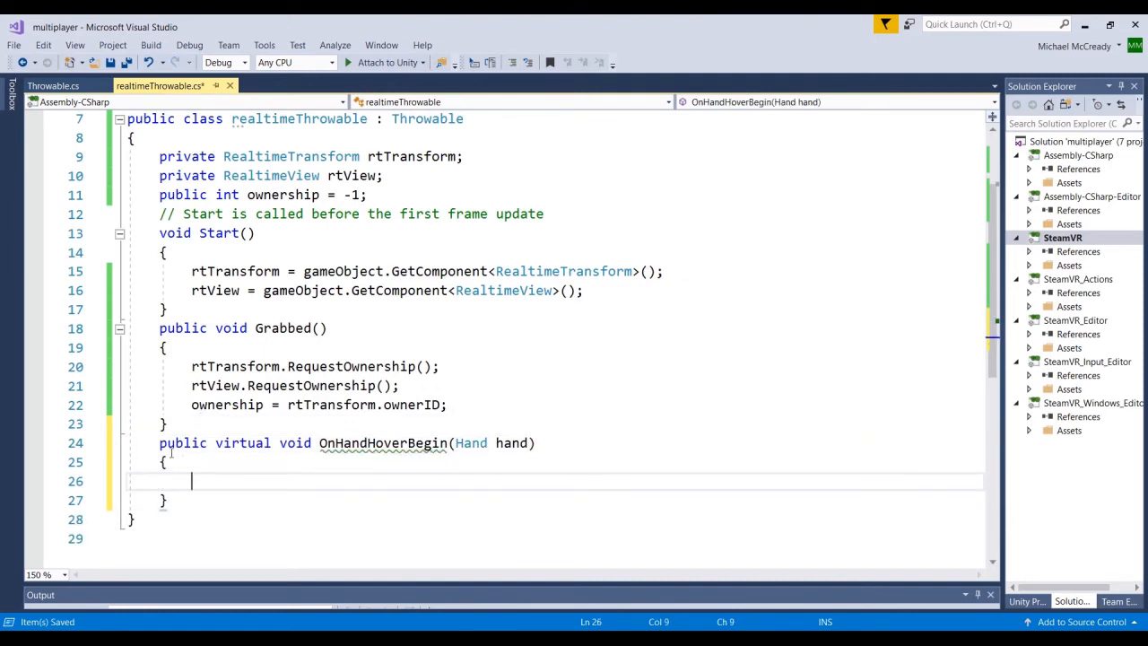
pyautogui.doubleClick(243, 441)
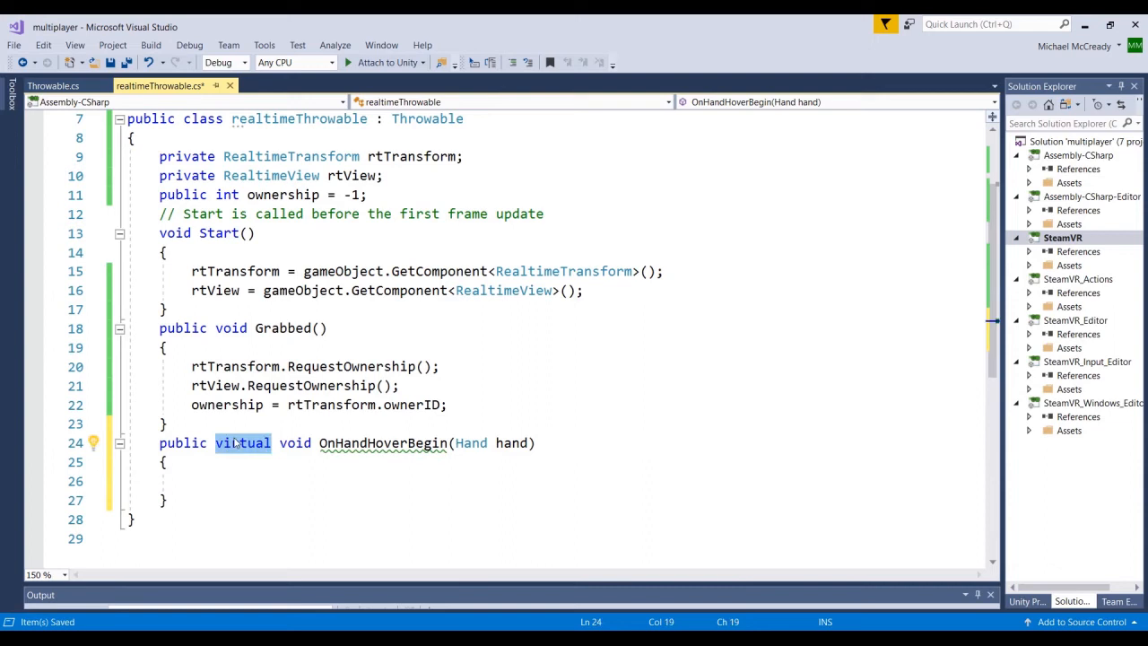
pyautogui.press('Delete')
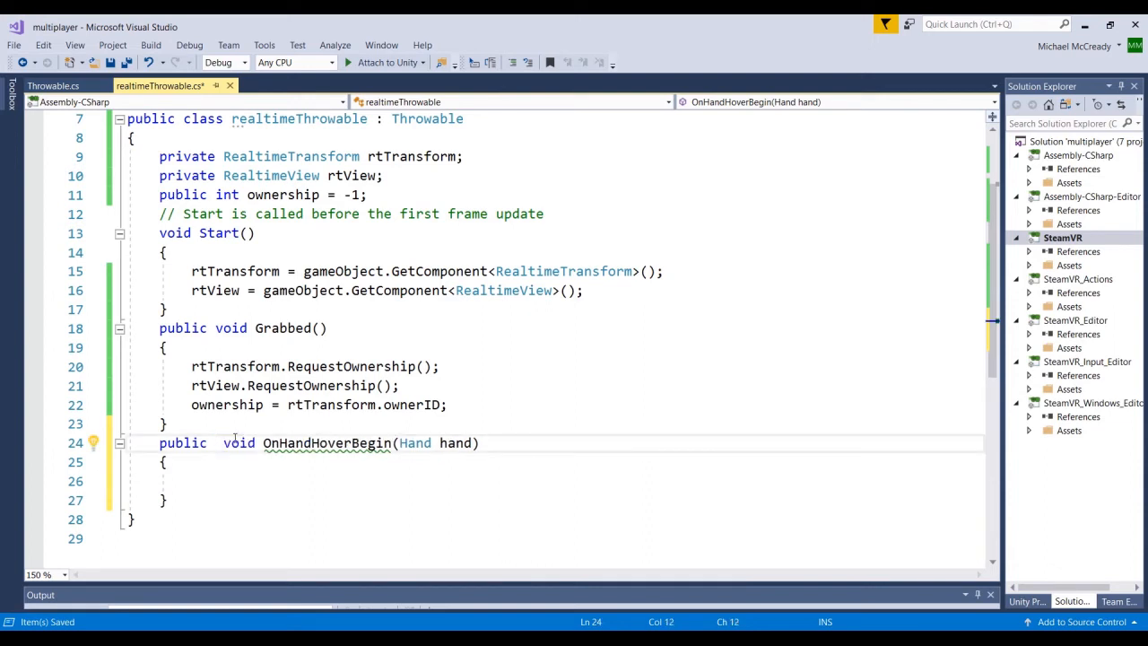
pyautogui.write('over')
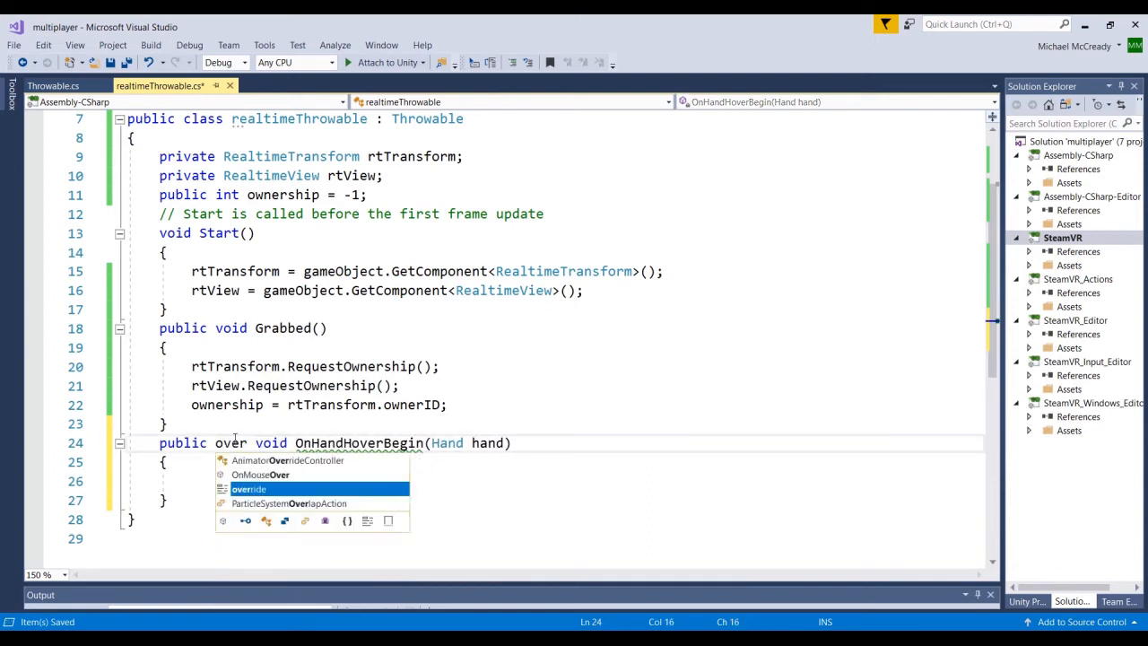
pyautogui.press('Tab')
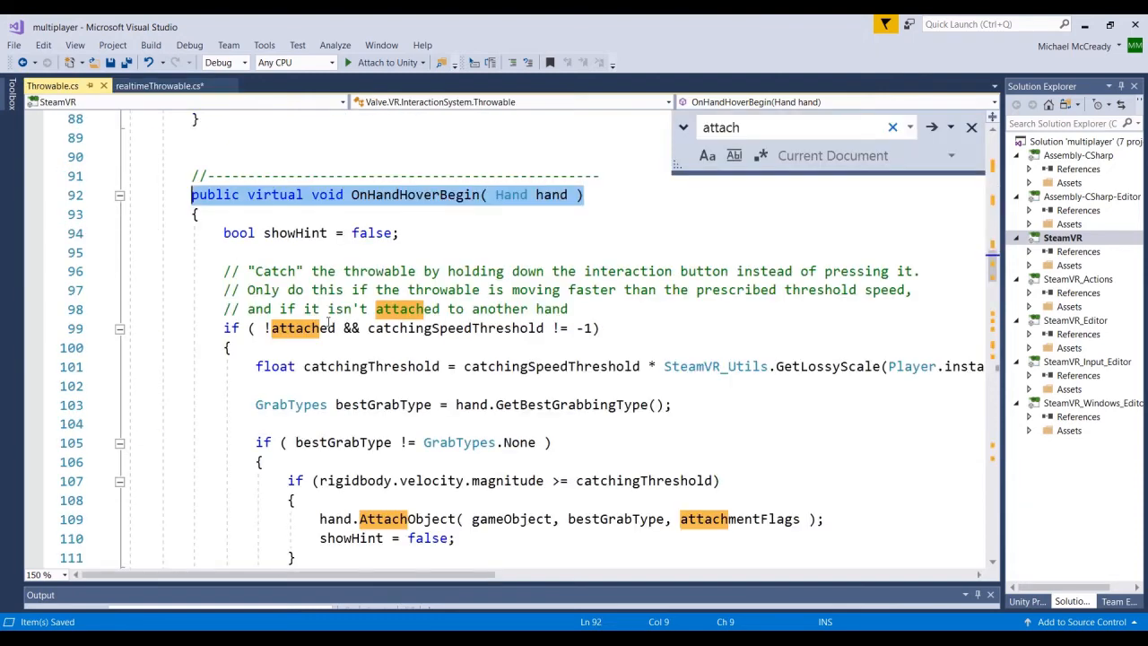
# Step: Copy Throwable's GrabTypes check and AttachObject block into realtimeThrowable's OnHandHoverBegin
pyautogui.scroll(-3)
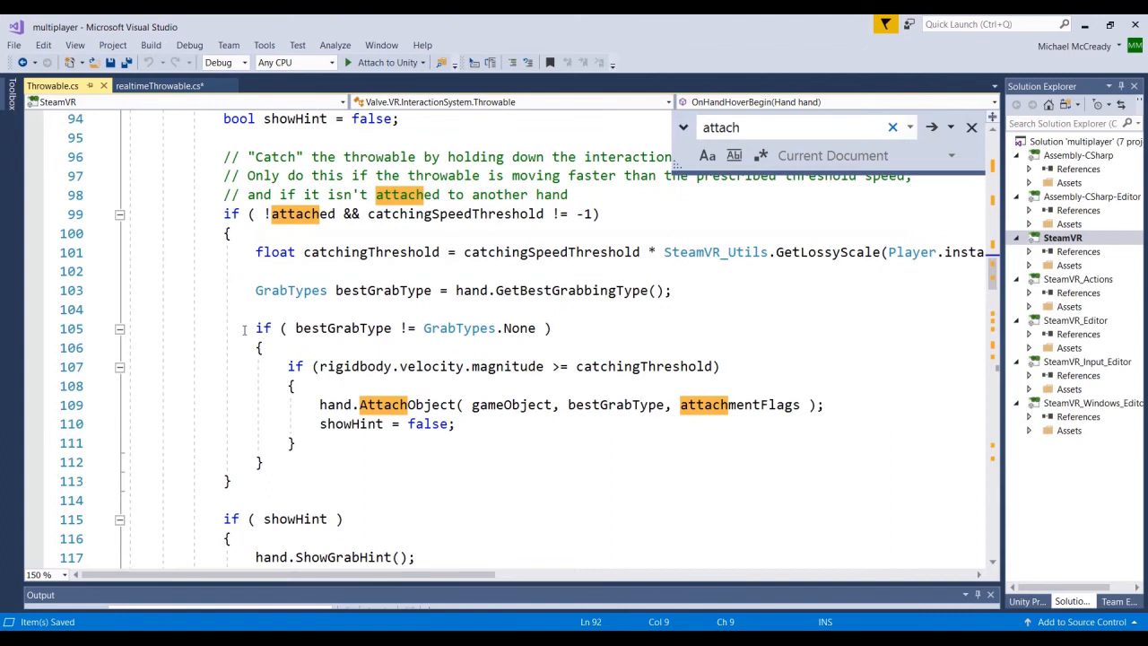
pyautogui.click(248, 327)
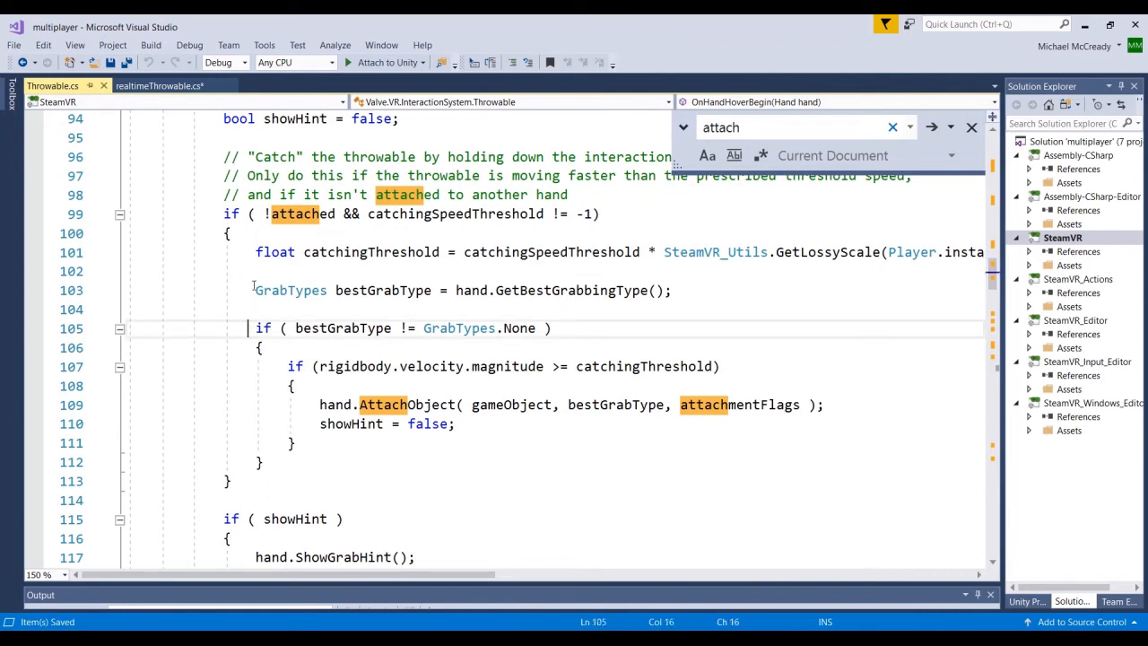
pyautogui.moveTo(255, 291); pyautogui.dragTo(296, 385)
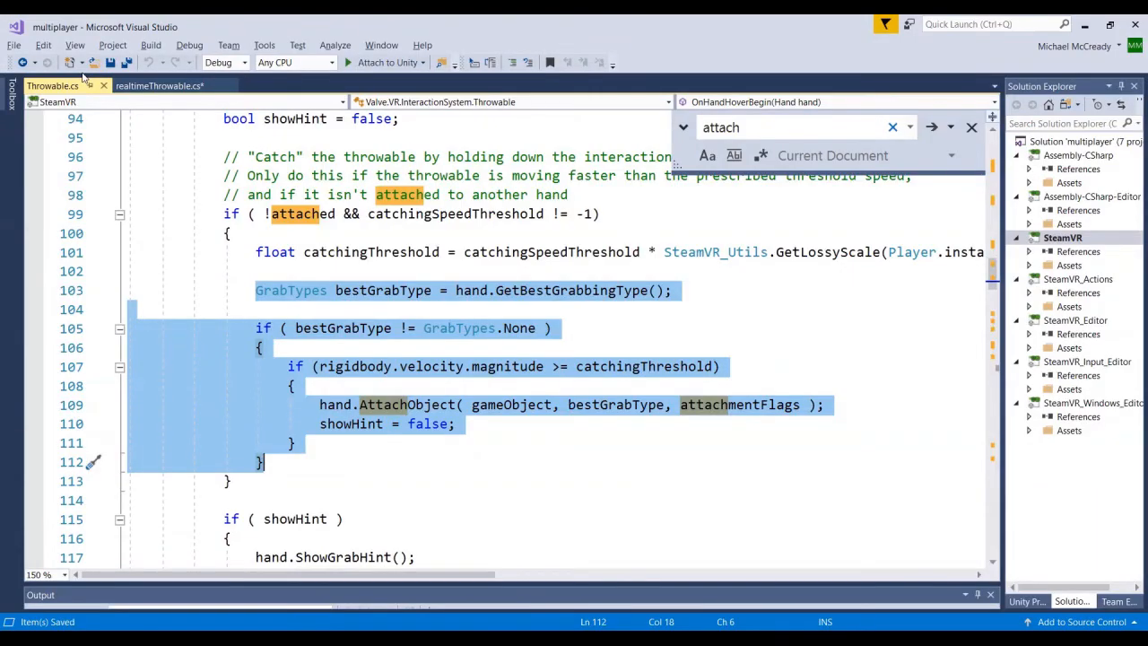
pyautogui.click(160, 86)
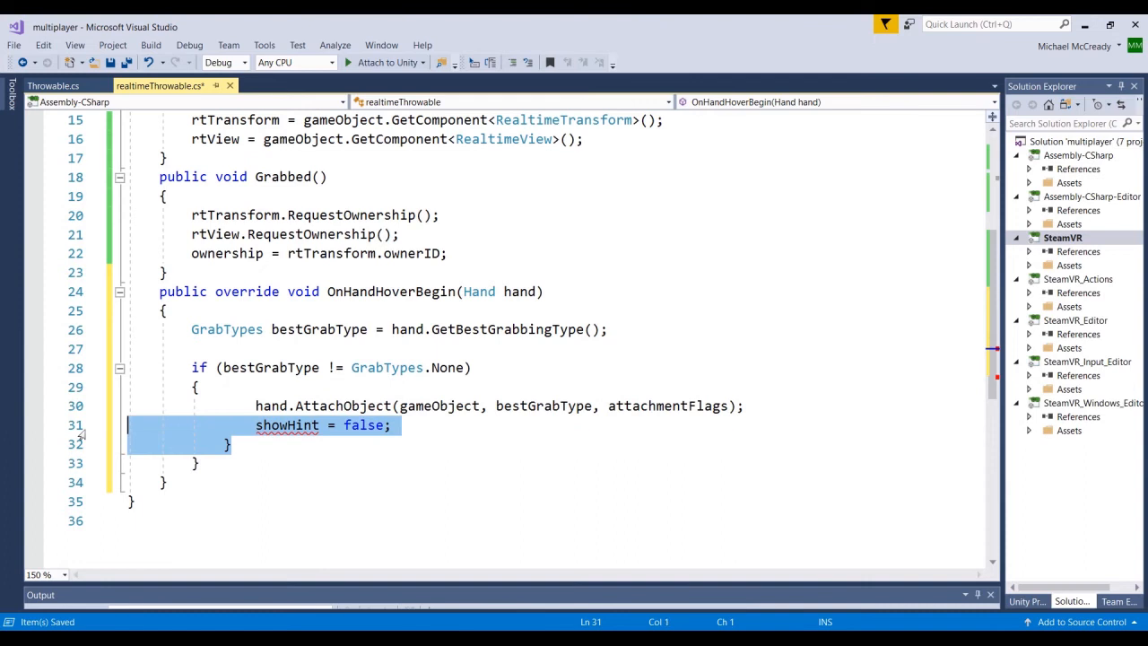
# Step: Remove the showHint line and require rtTransform.ownerID == -1 in the attach condition, then head back toward Unity
pyautogui.press('Delete')
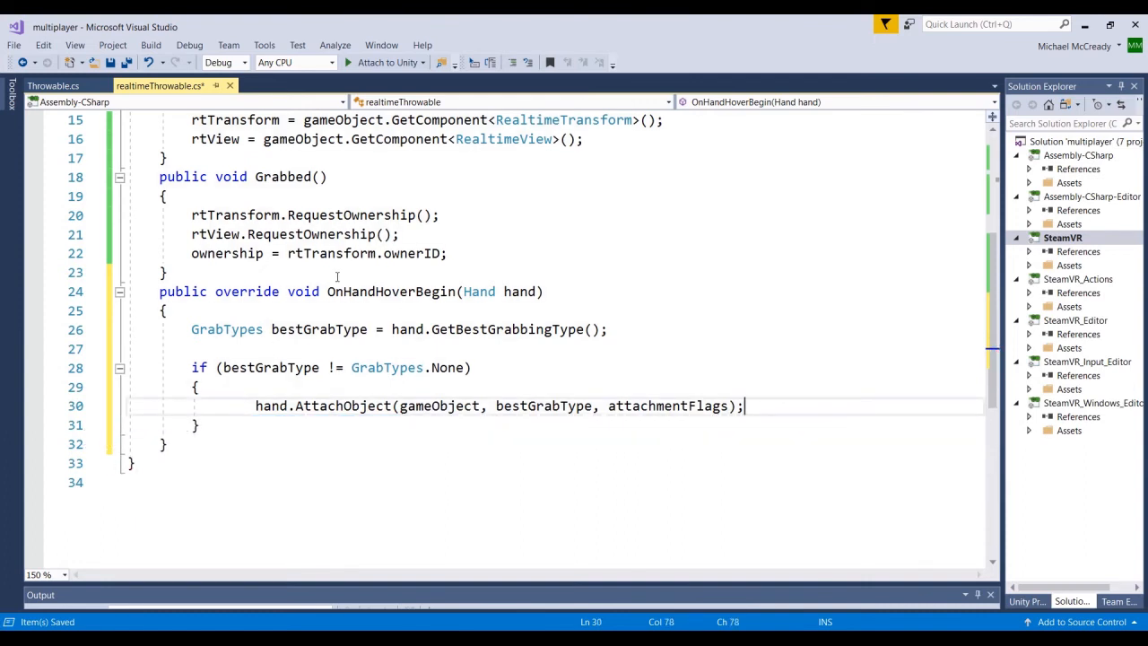
pyautogui.moveTo(280, 342)
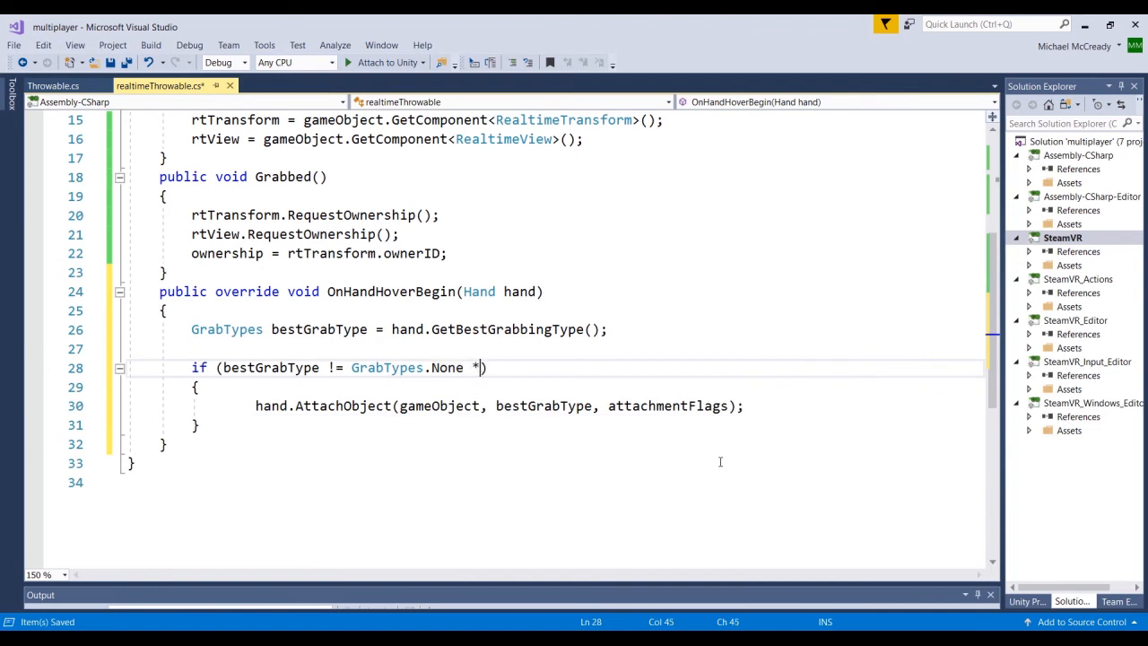
pyautogui.write('&&')
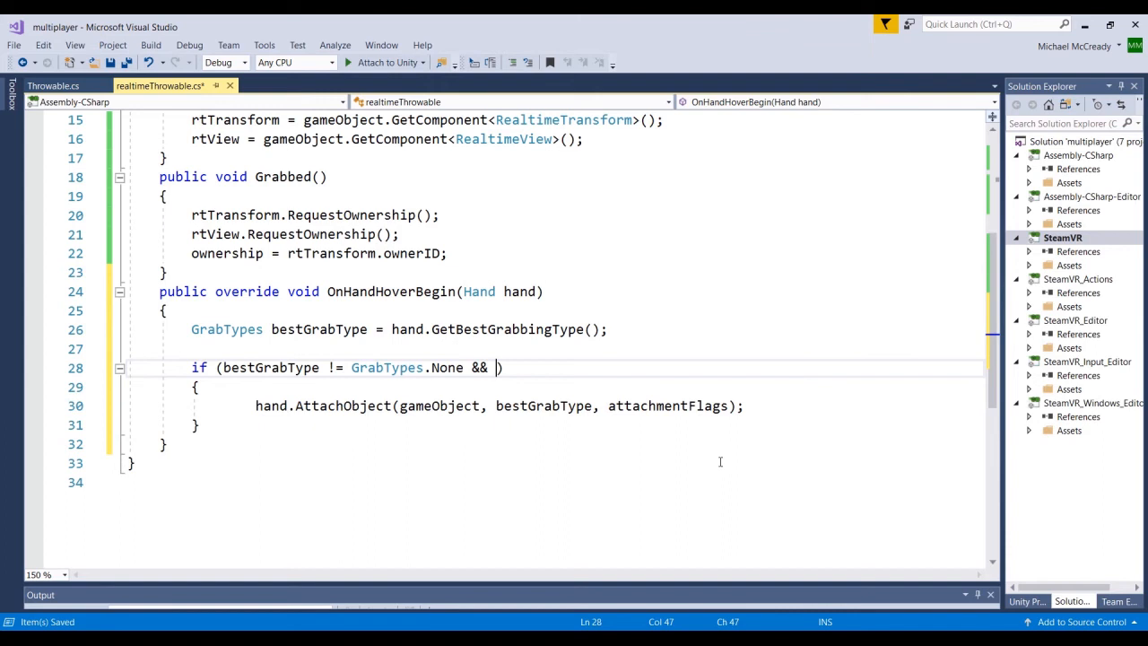
pyautogui.write('rtTransform')
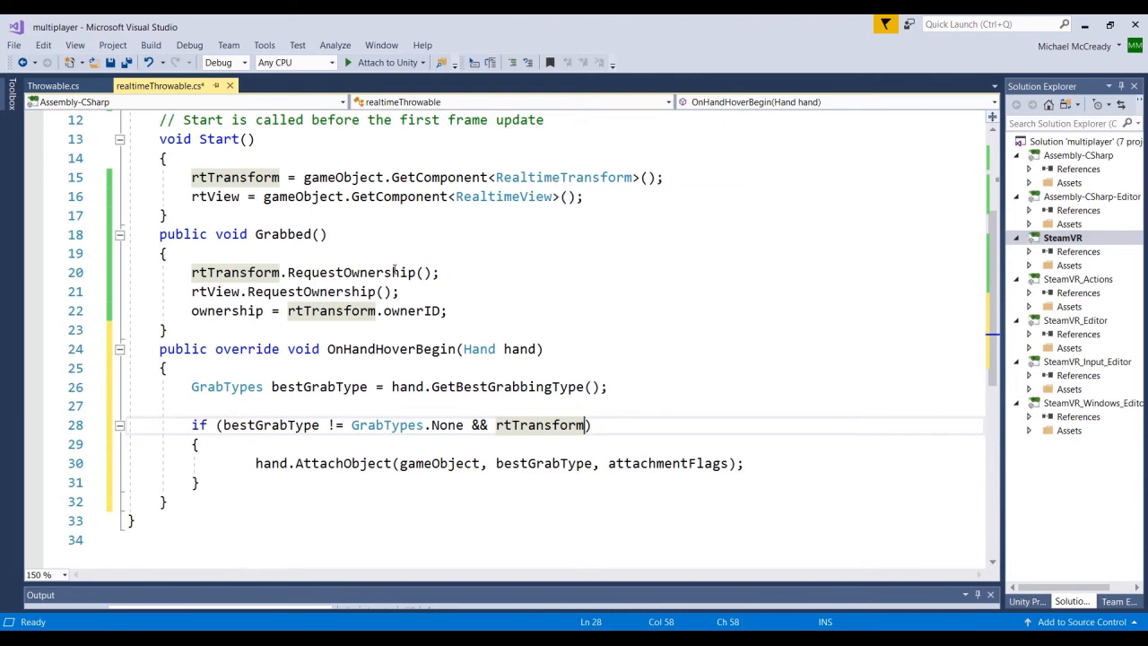
pyautogui.moveTo(624, 422)
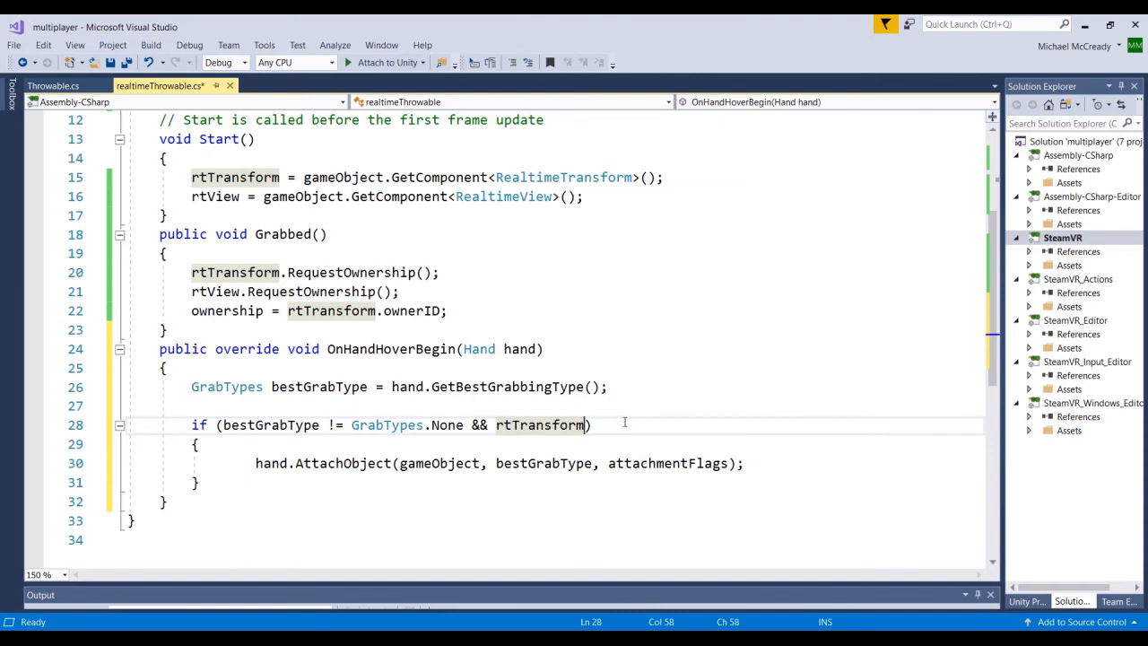
pyautogui.write('.ownerID == -1')
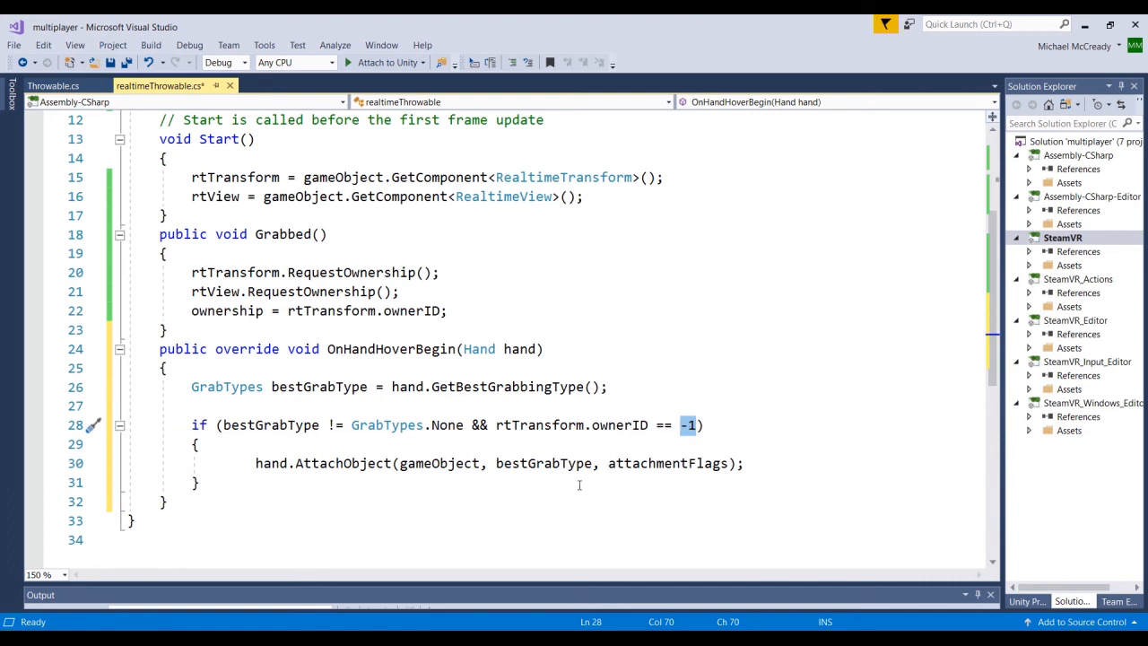
pyautogui.moveTo(667, 463)
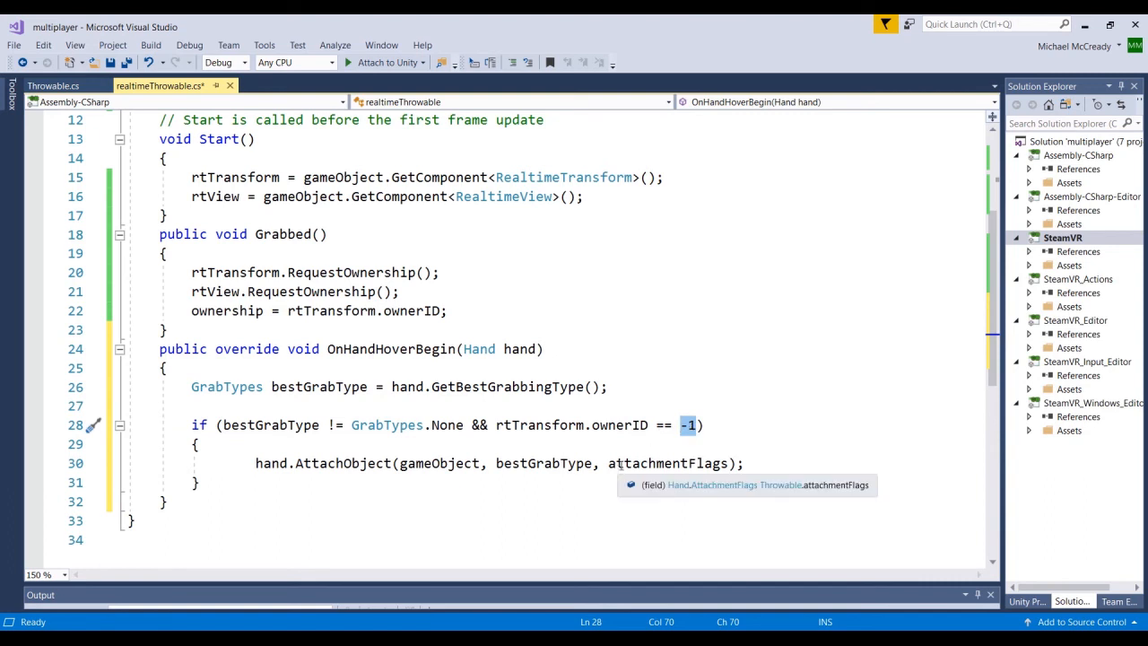
pyautogui.moveTo(667, 463)
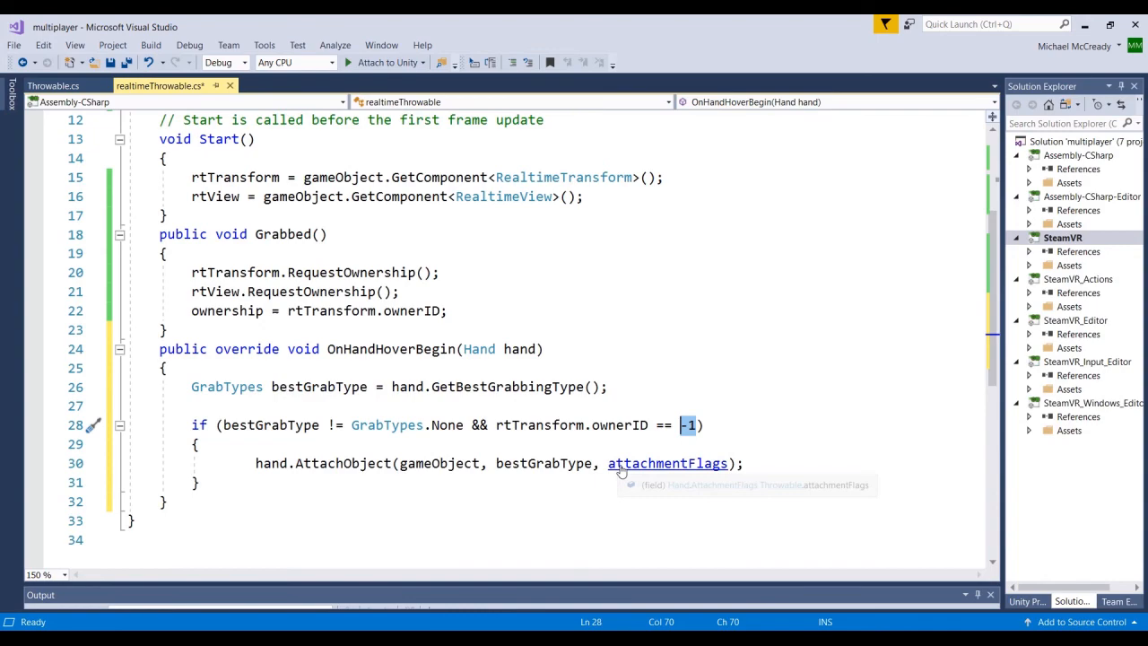
pyautogui.press('alt+tab')
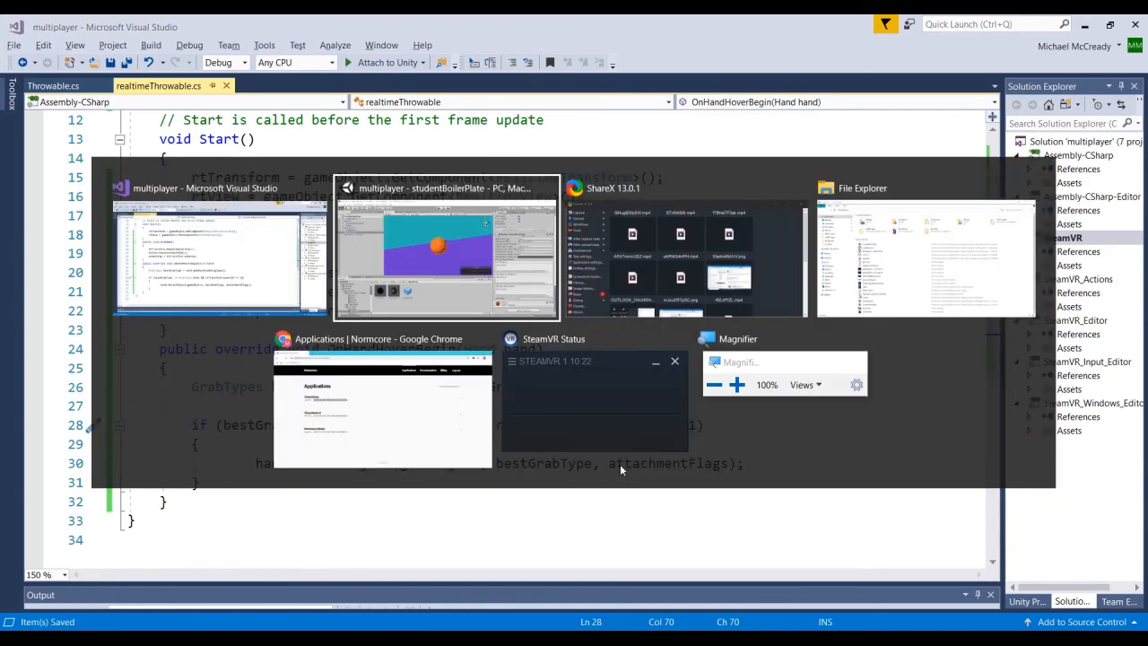
# Step: Remove the old Throwable component from Orange Ball and set Realtime Throwable's On Pick Up to realtimeThrowable.Grabbed
pyautogui.click(445, 248)
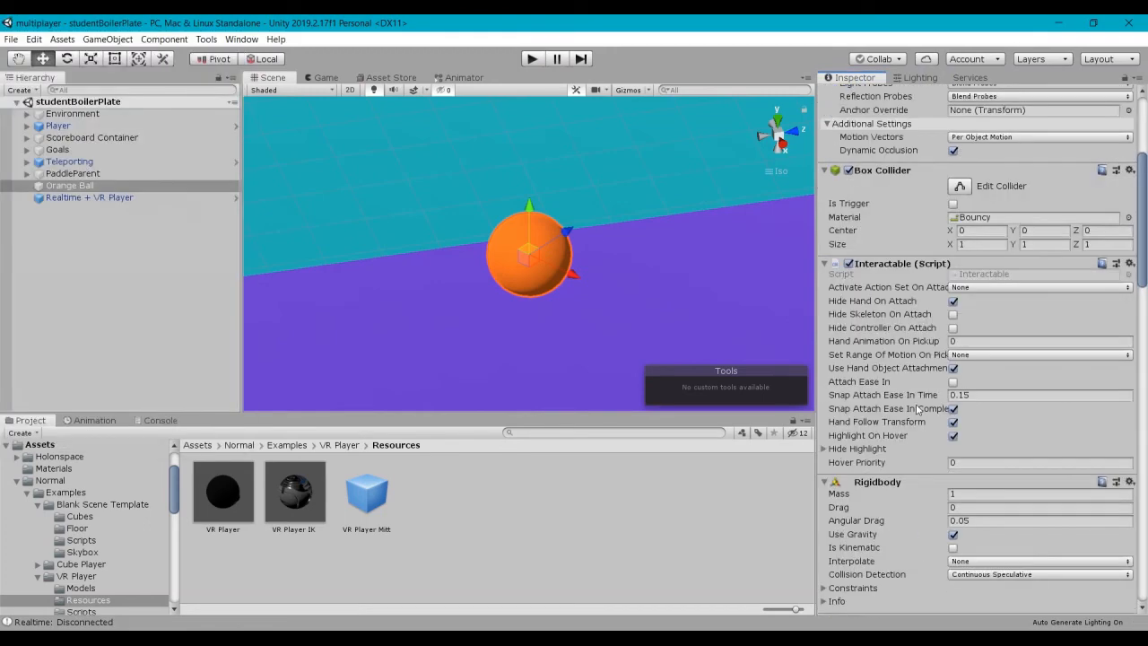
pyautogui.scroll(-3)
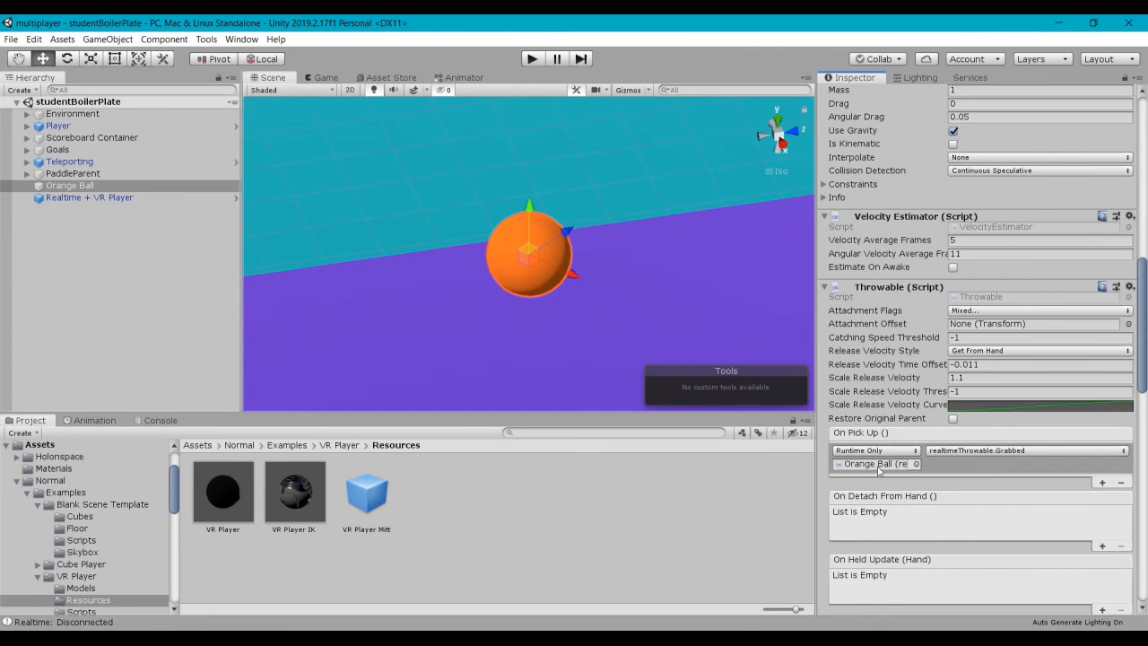
pyautogui.moveTo(881, 463)
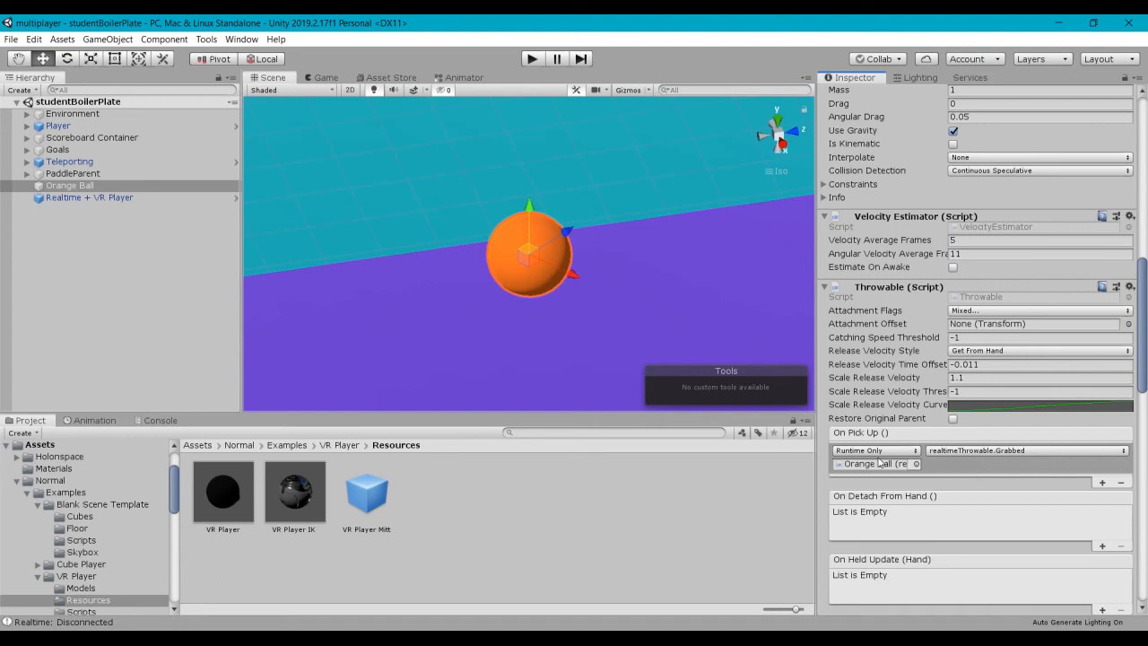
pyautogui.click(1131, 287)
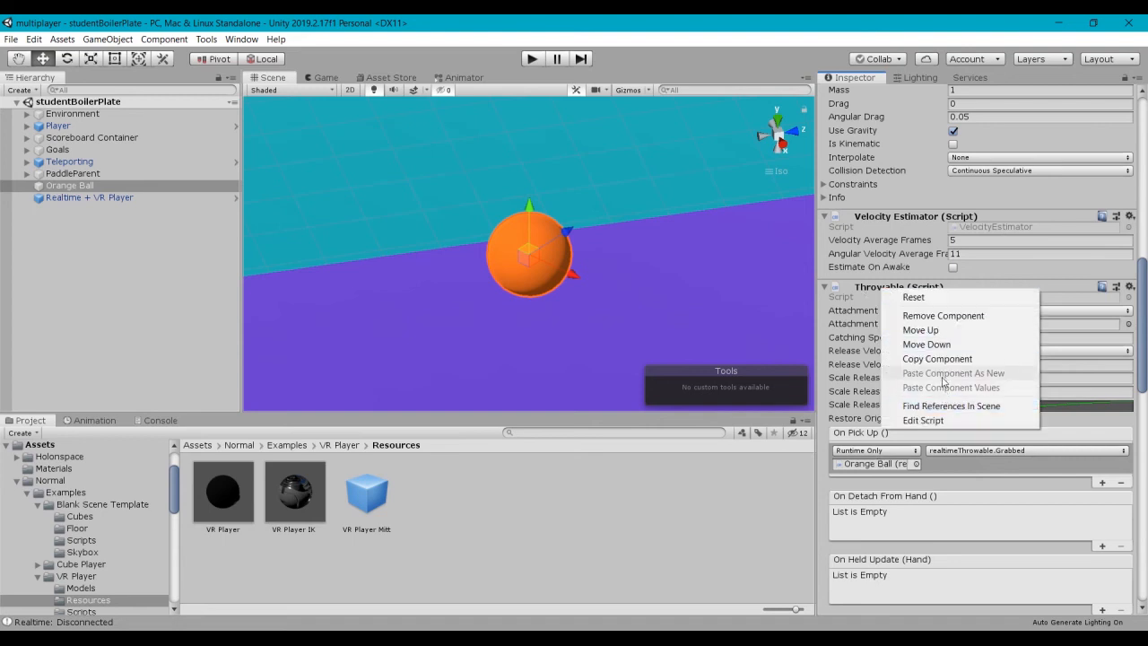
pyautogui.click(919, 330)
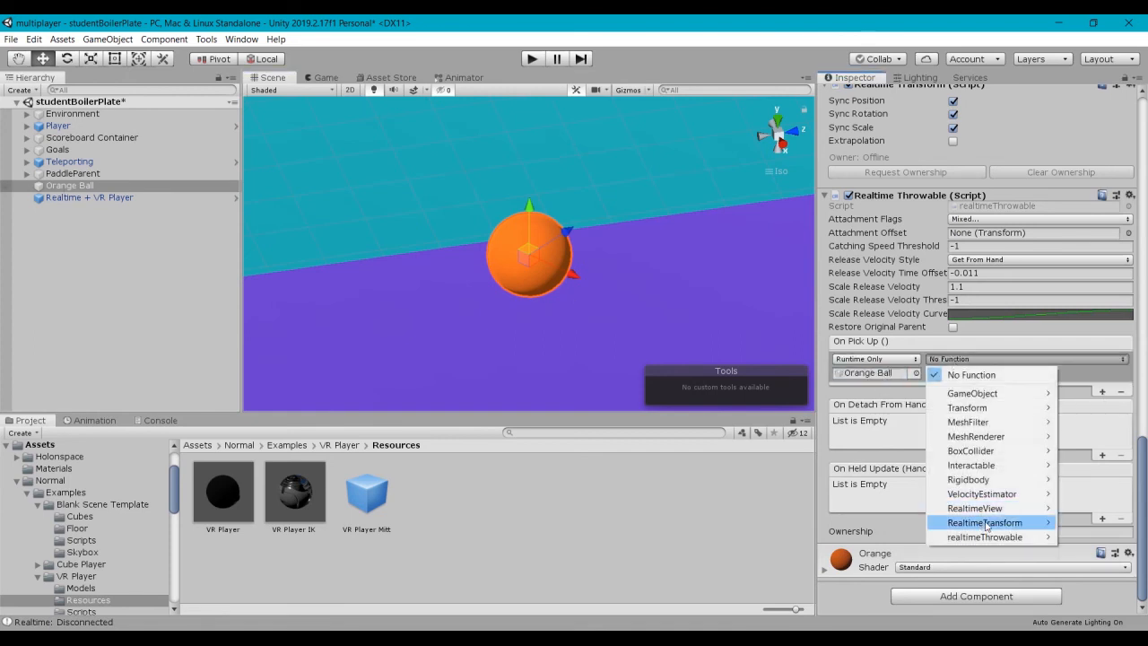
pyautogui.click(983, 537)
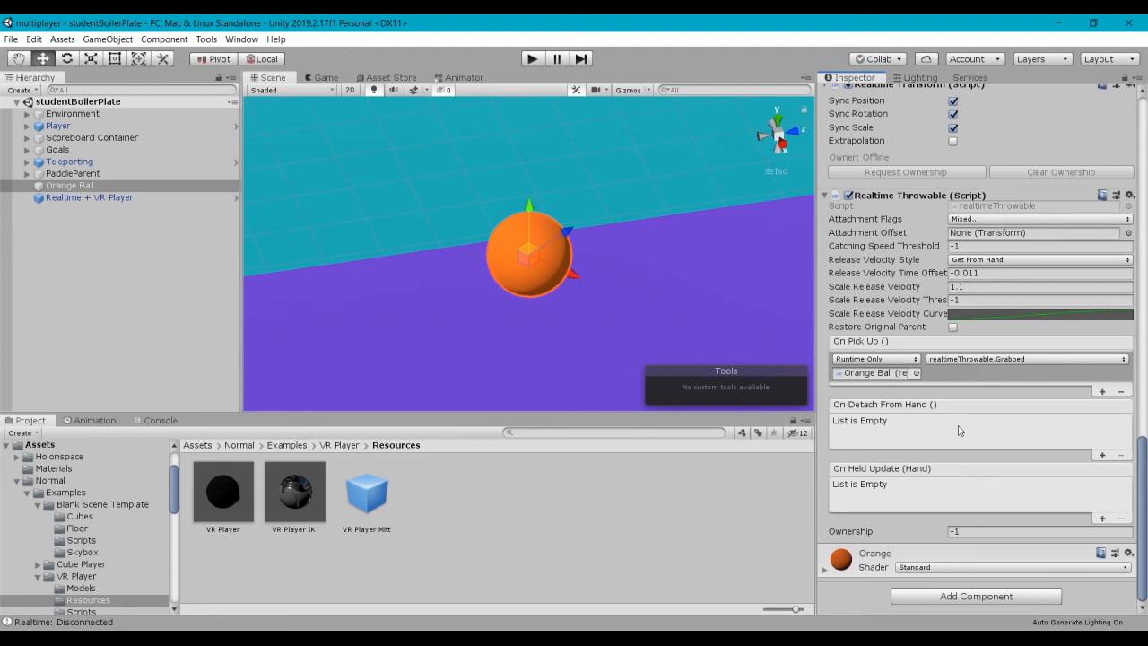
pyautogui.moveTo(937, 447)
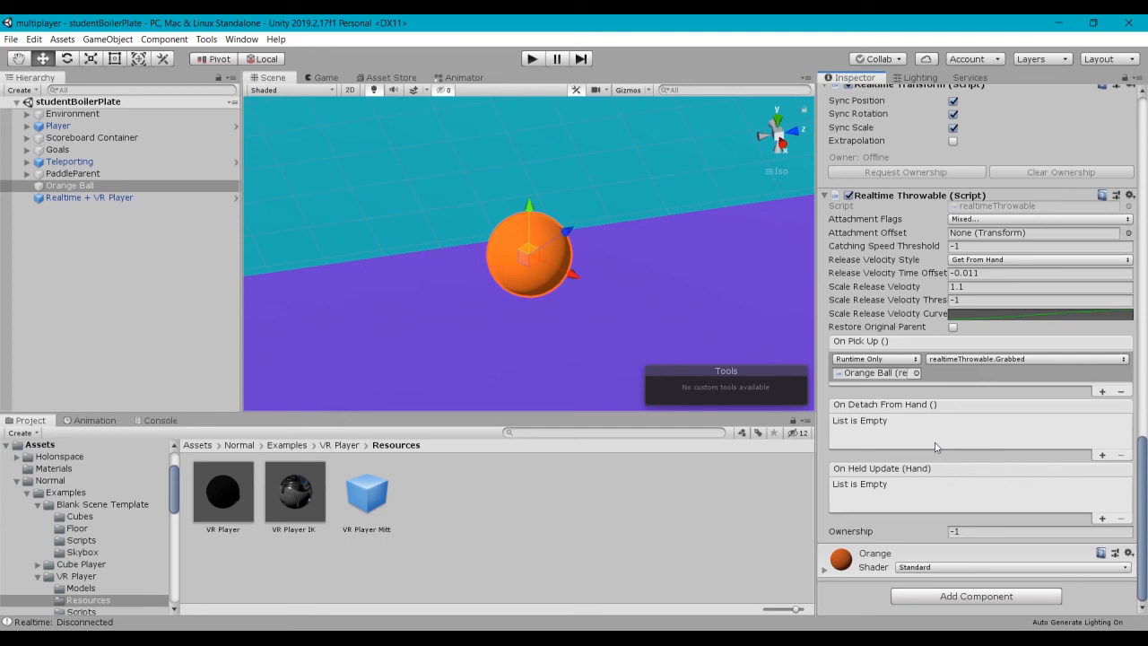
pyautogui.moveTo(718, 601)
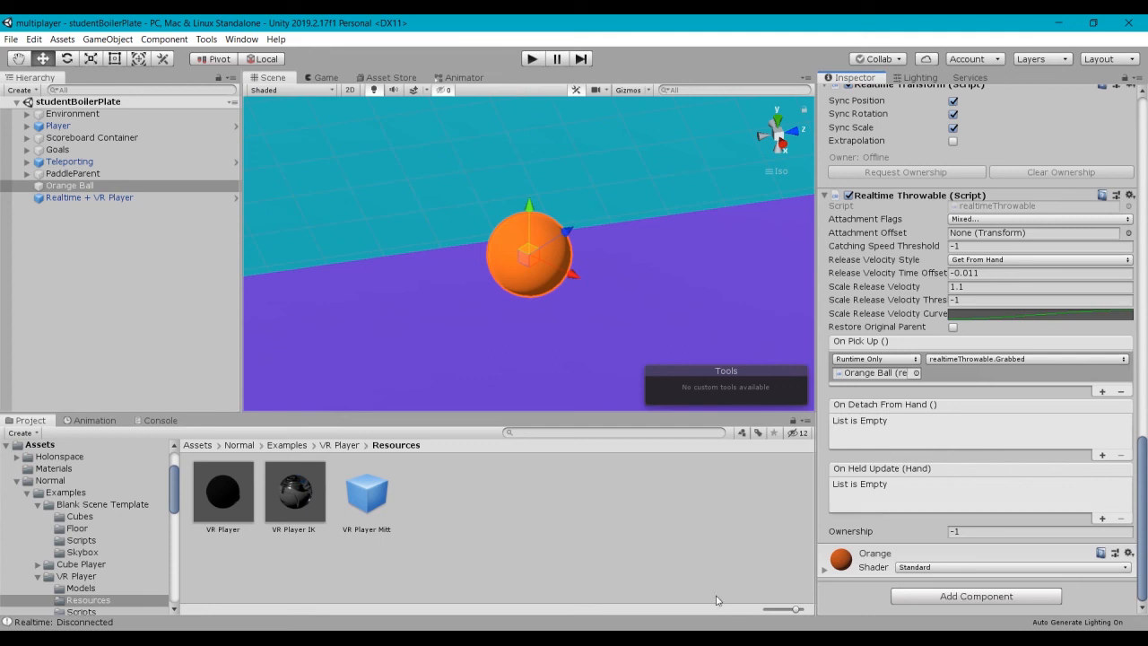